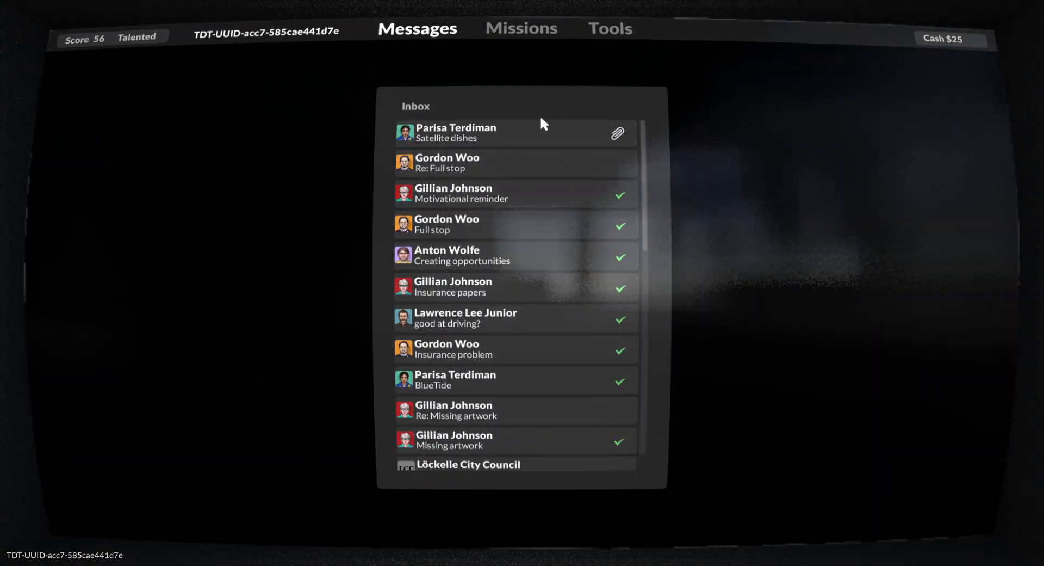
Launch 'An assortment of dishes' on Hollowrock Island from the satellite dishes message's mission link
scroll("down", 3)
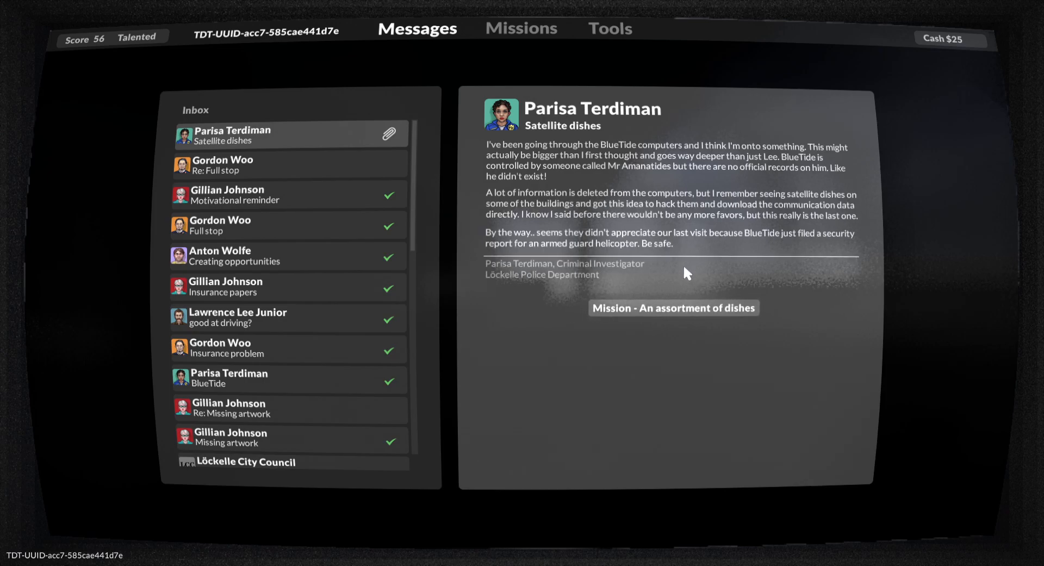
left_click(522, 27)
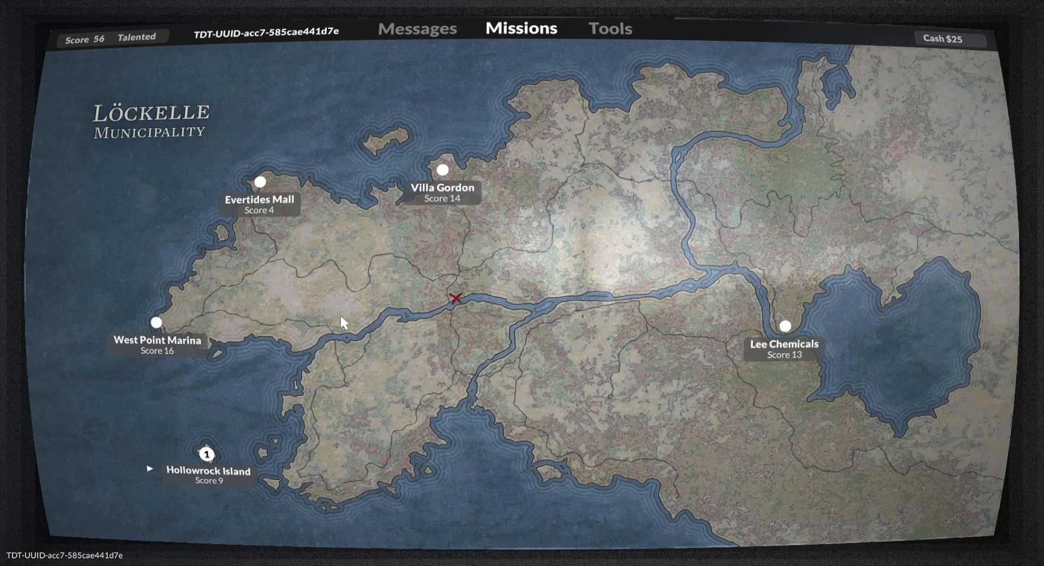
left_click(205, 456)
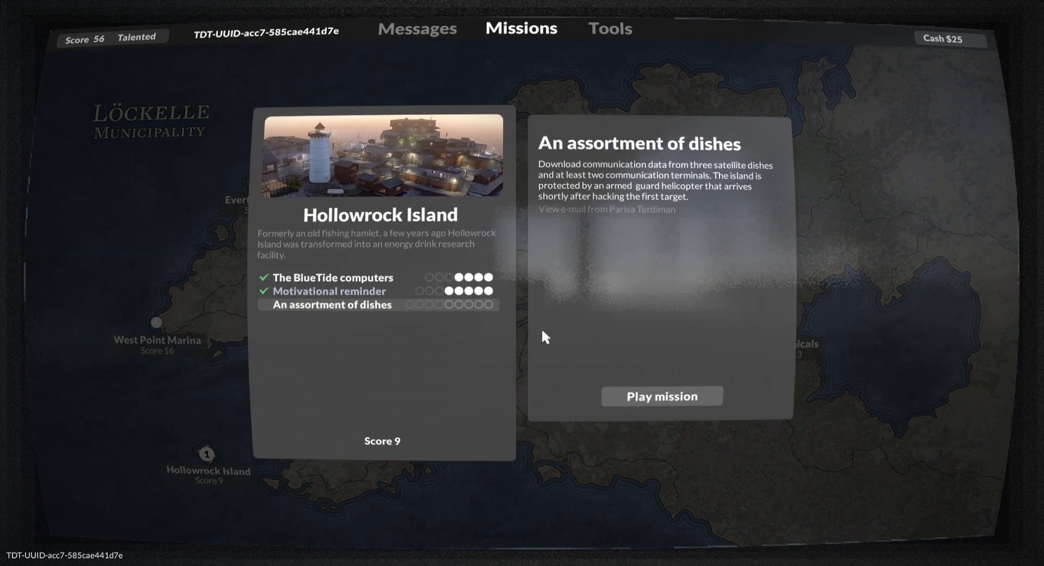
left_click(661, 395)
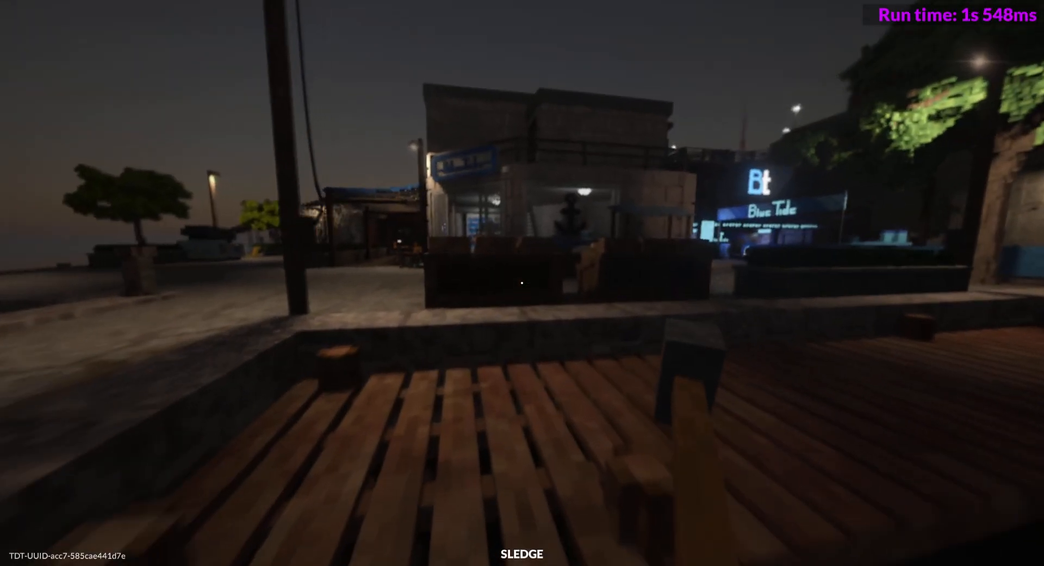
mouse_move(522, 283)
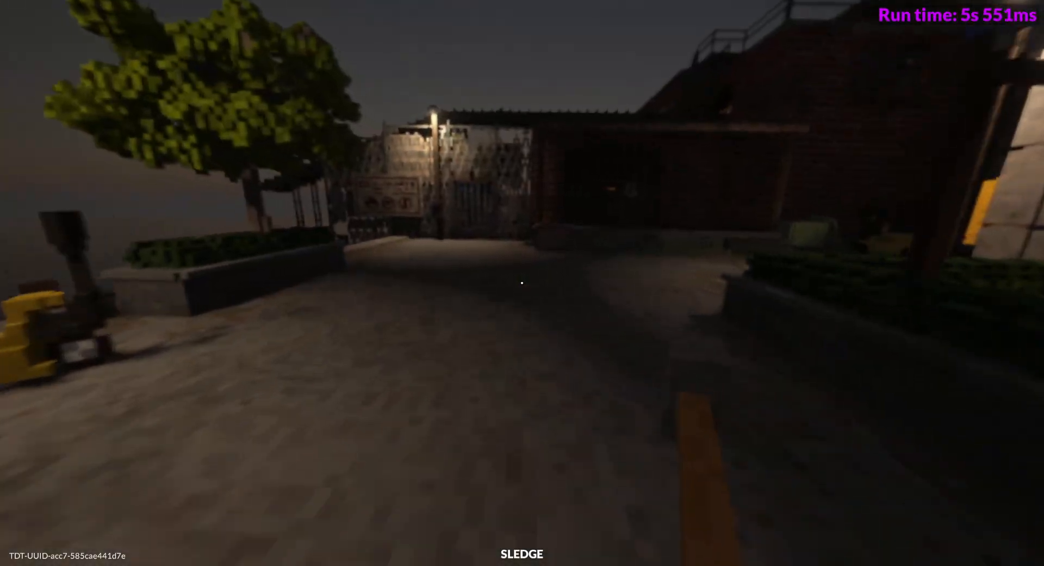
mouse_move(522, 282)
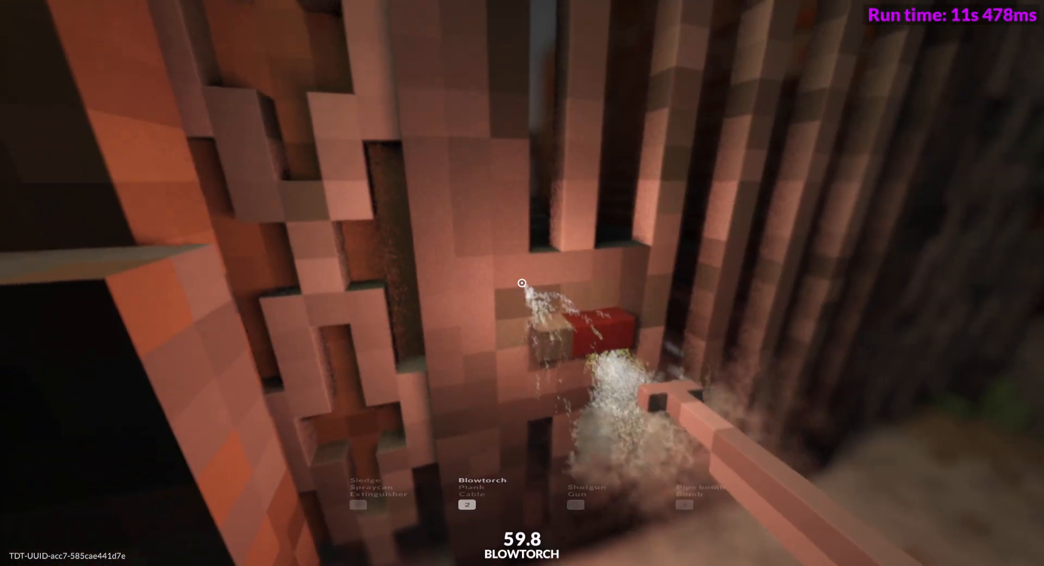
mouse_move(522, 283)
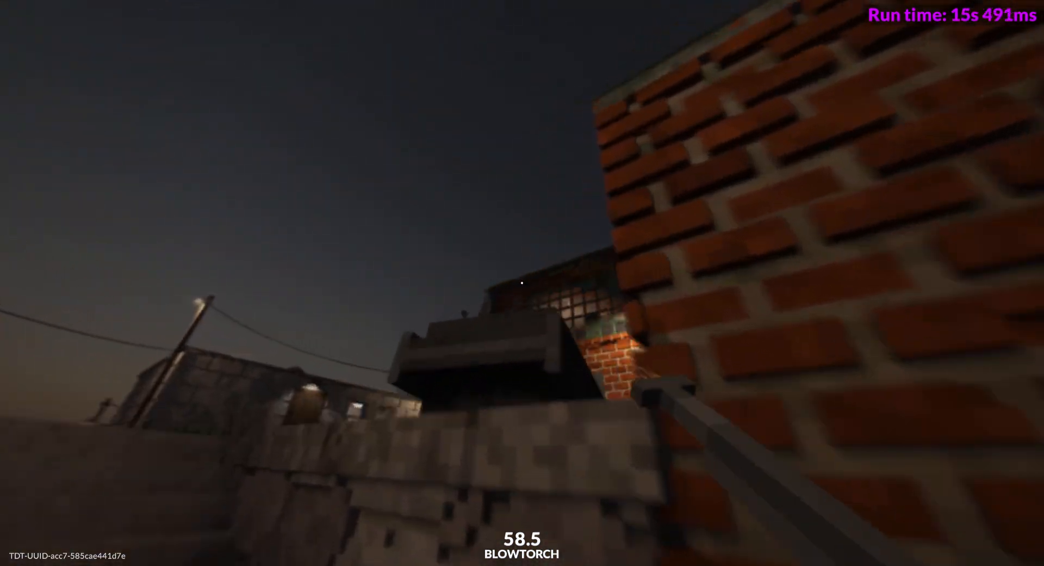
mouse_move(522, 282)
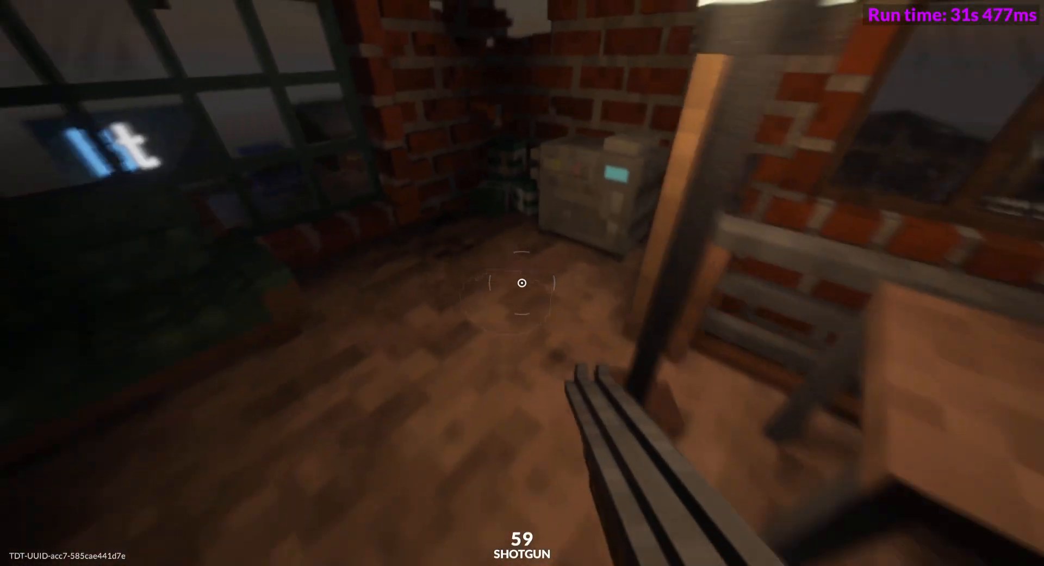
mouse_move(522, 282)
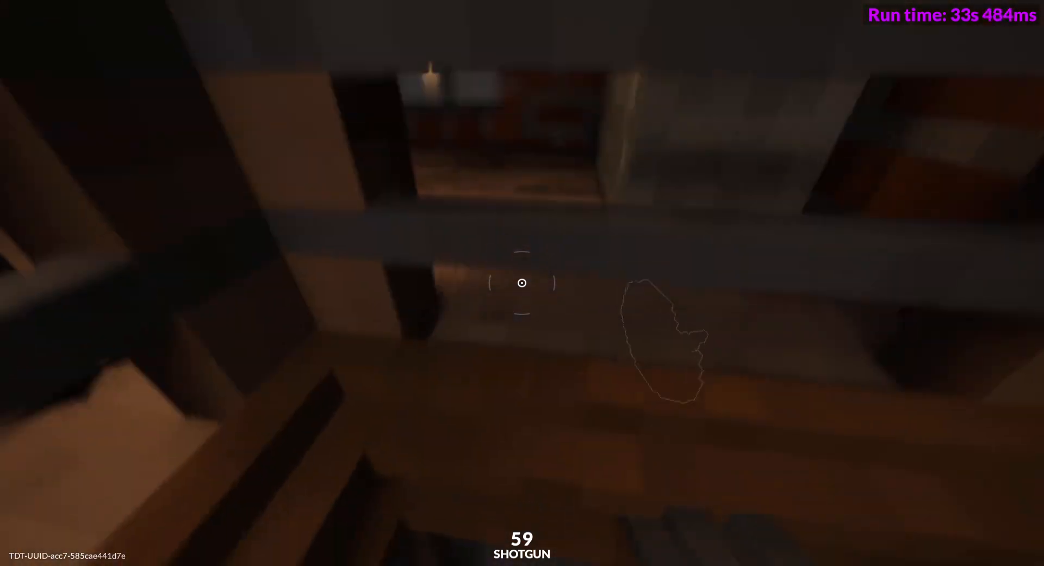
mouse_move(522, 283)
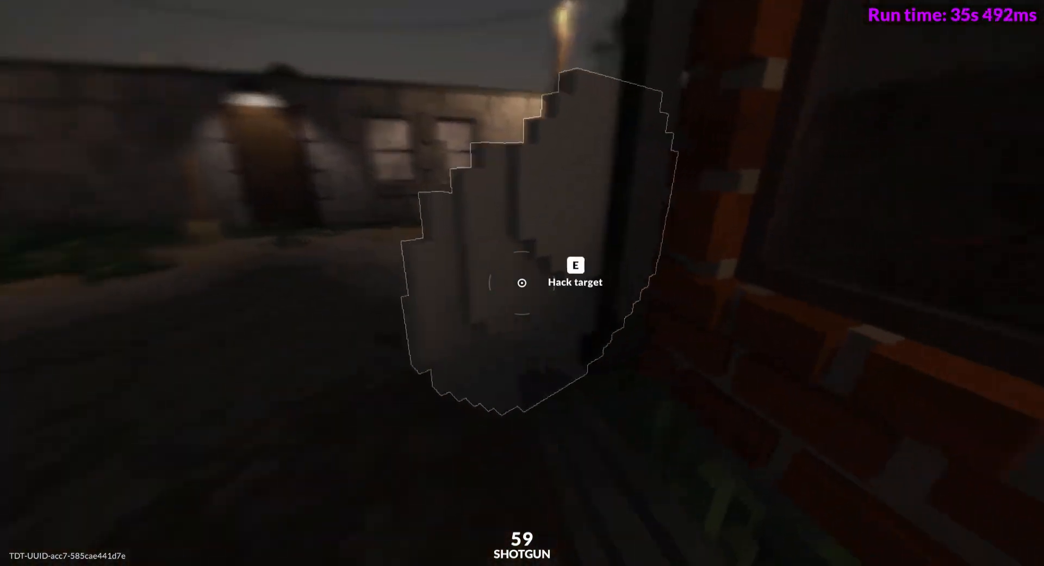
Hack the first satellite dish, grab the $20 High-speed labeling device, and fire the shotgun
key("e")
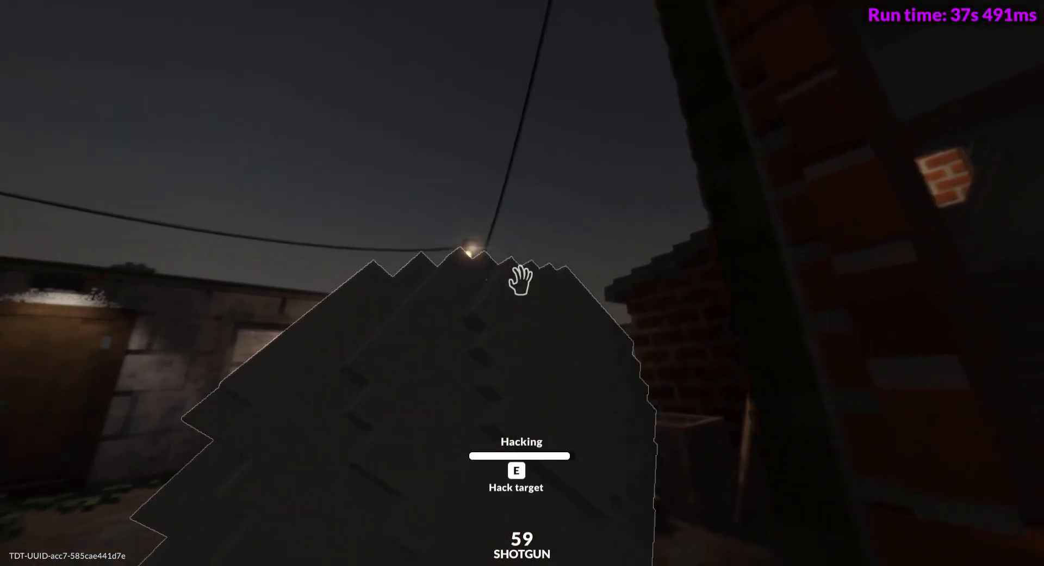
key("e")
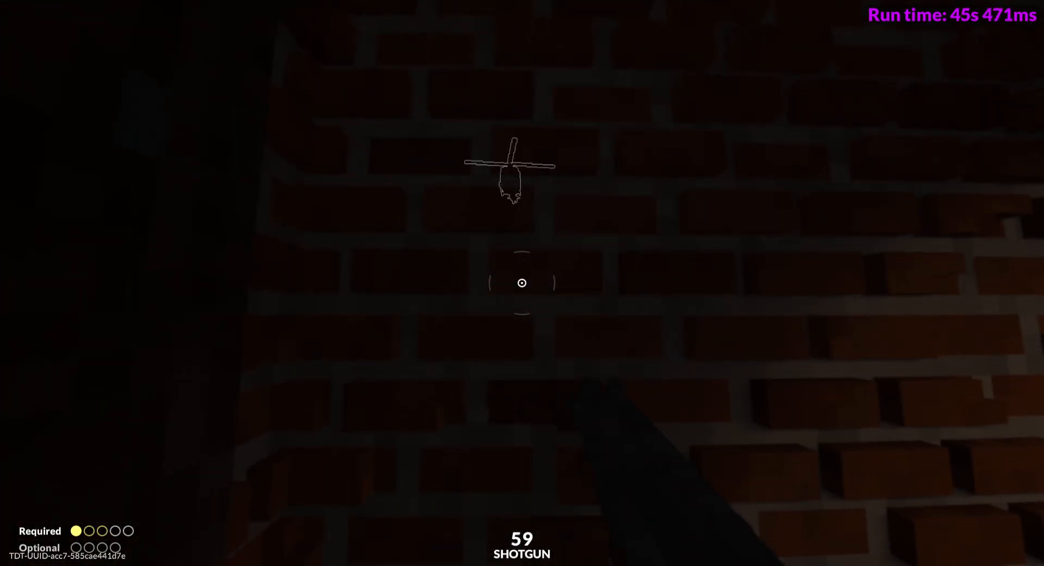
mouse_move(522, 278)
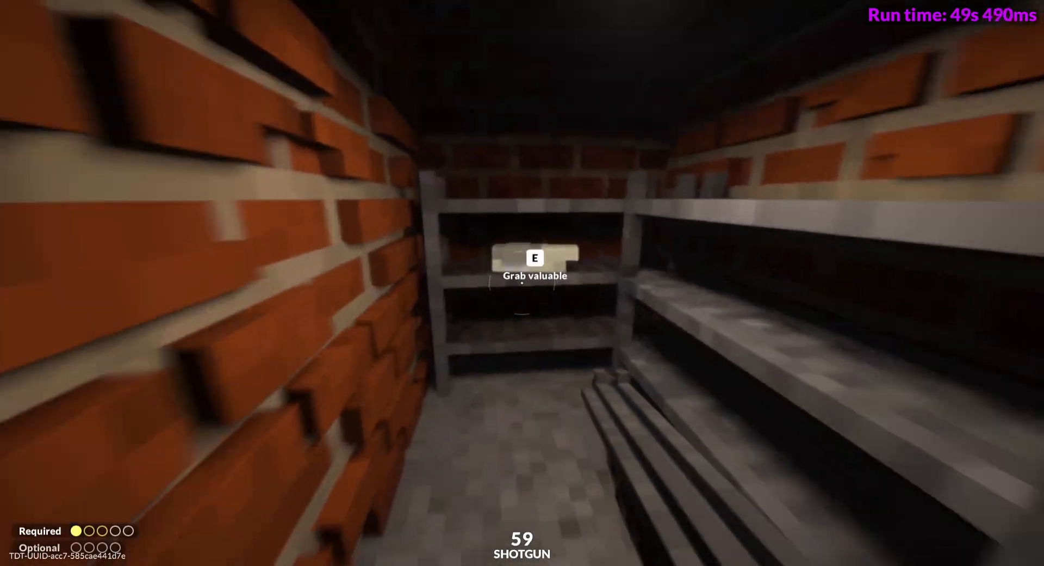
key("e")
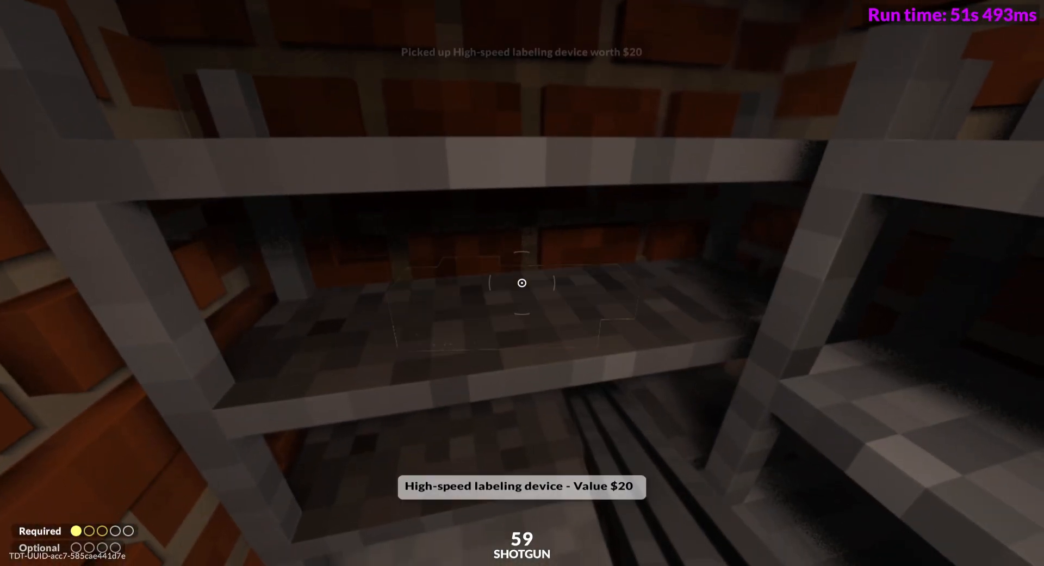
mouse_move(522, 283)
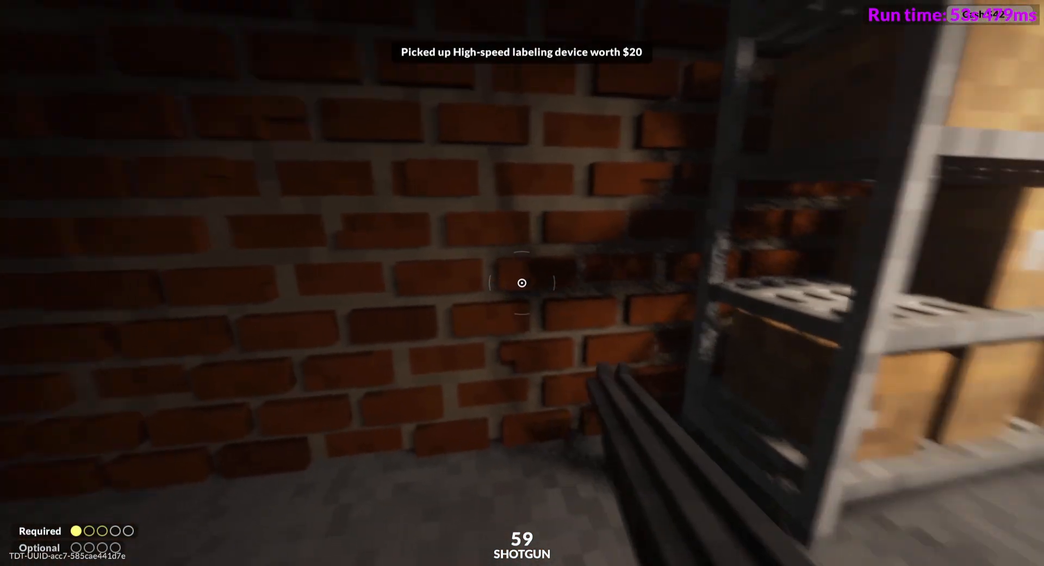
left_click(522, 282)
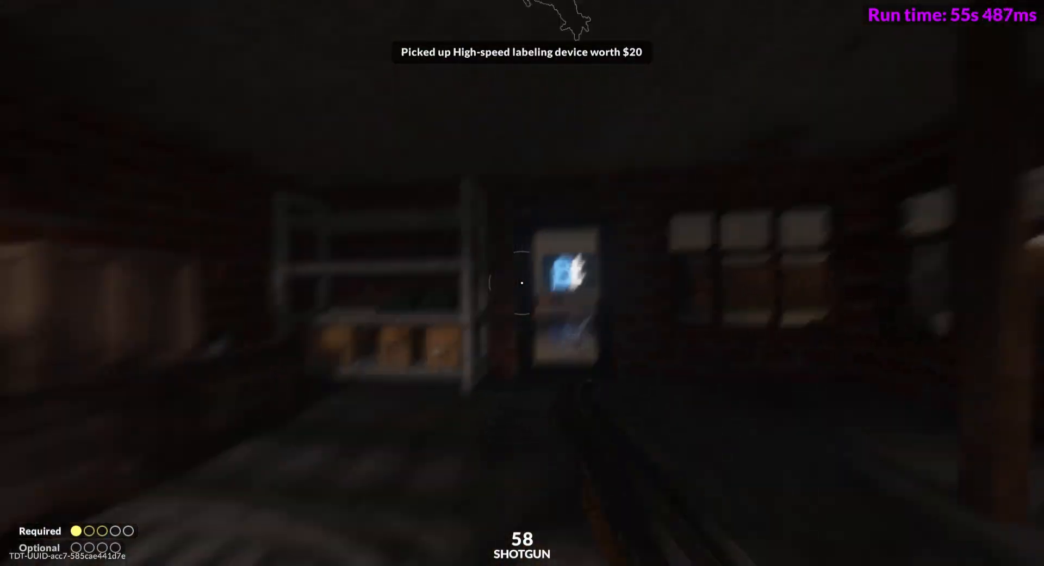
mouse_move(522, 282)
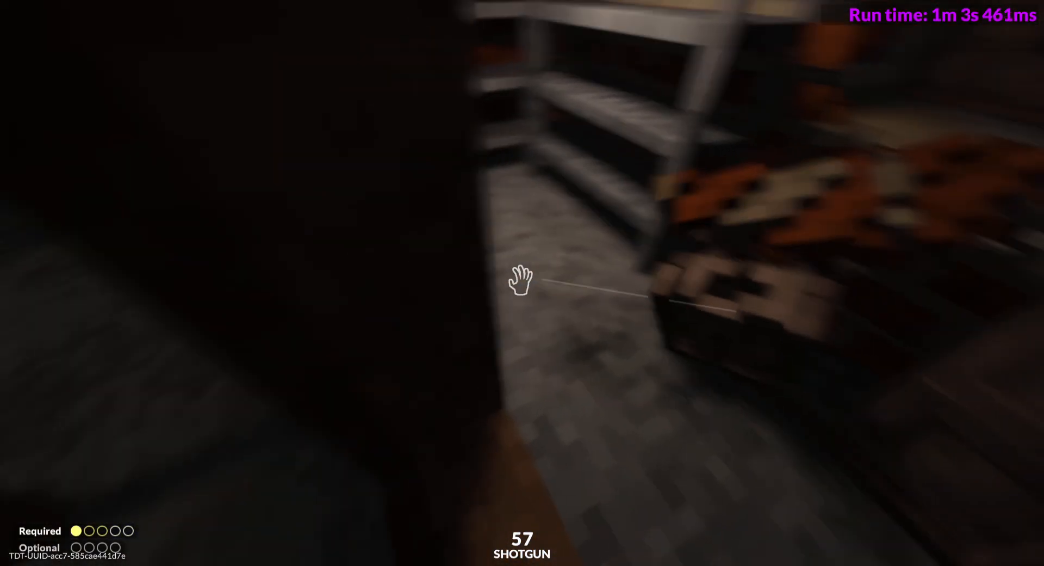
Pipe-bomb through the brick wall, smash the wooden cabinet, and grab the $30 Portable FM radio
key("4")
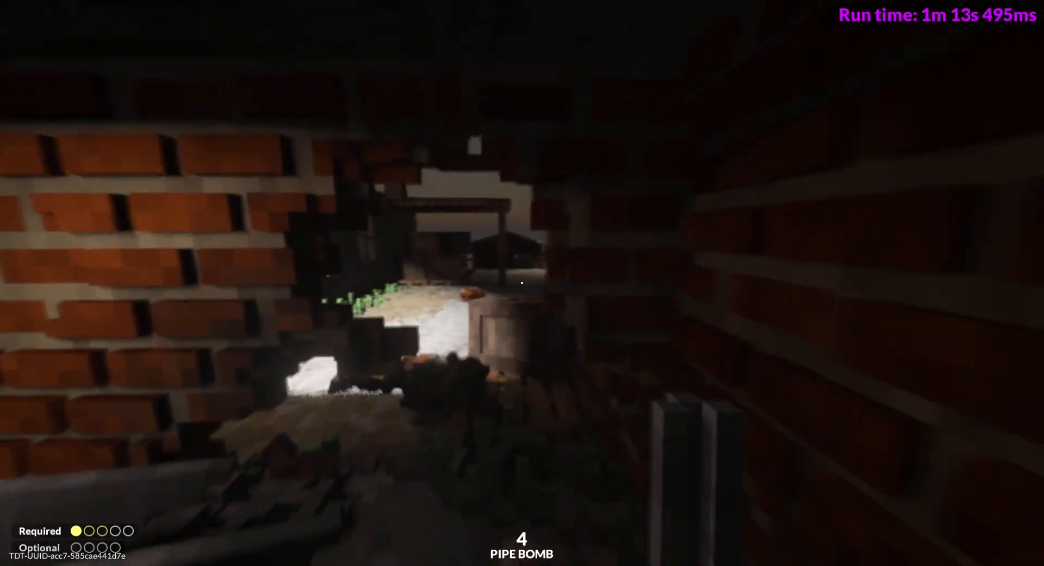
mouse_move(522, 282)
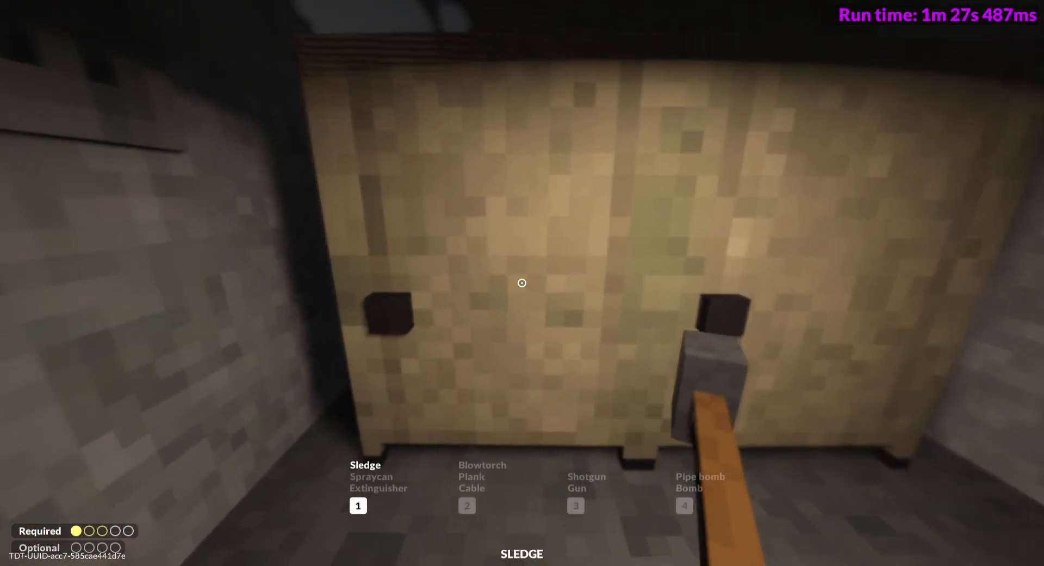
left_click(522, 282)
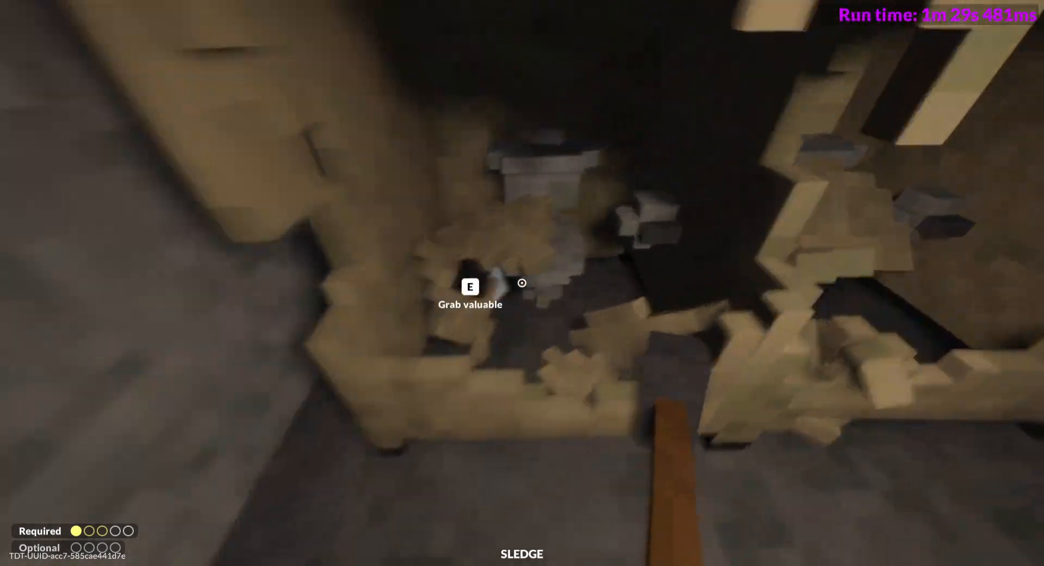
key("e")
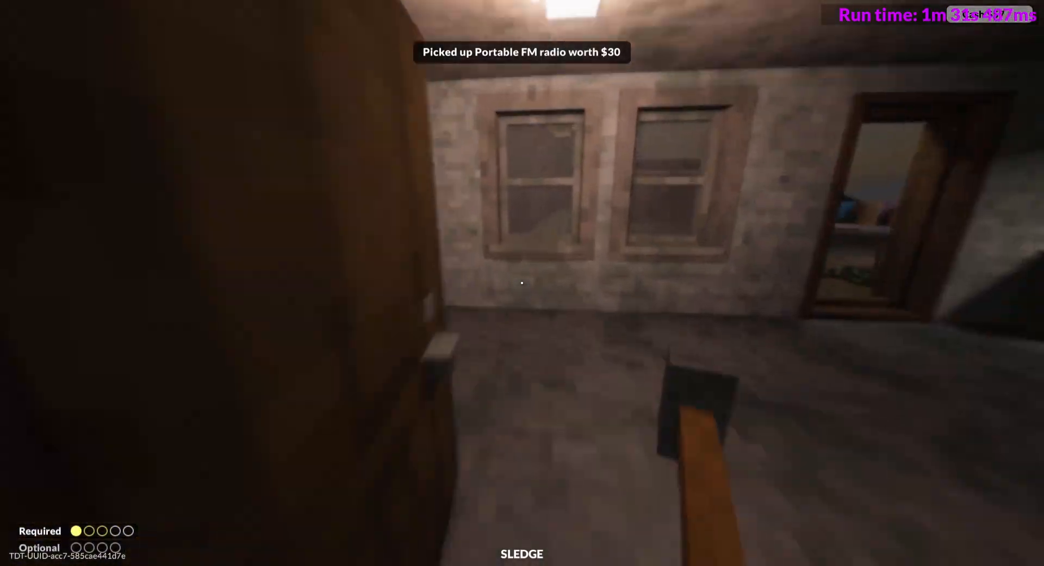
mouse_move(522, 282)
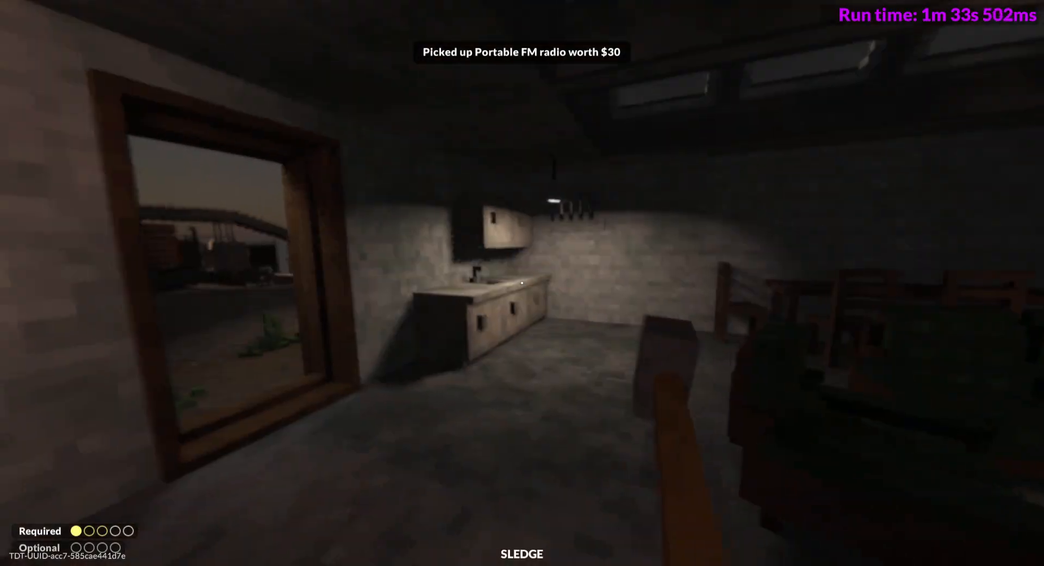
mouse_move(522, 282)
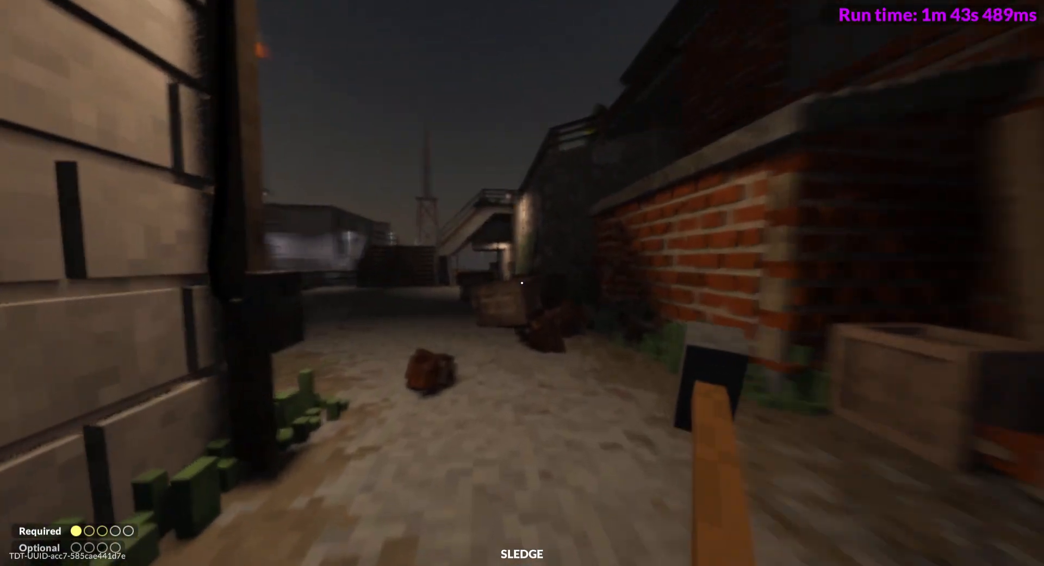
mouse_move(522, 283)
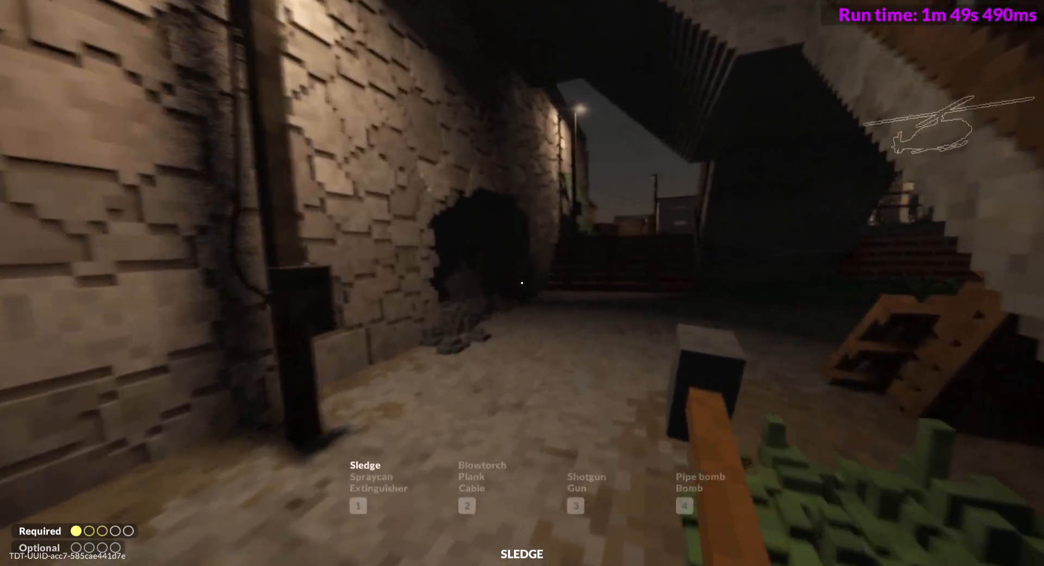
key("4")
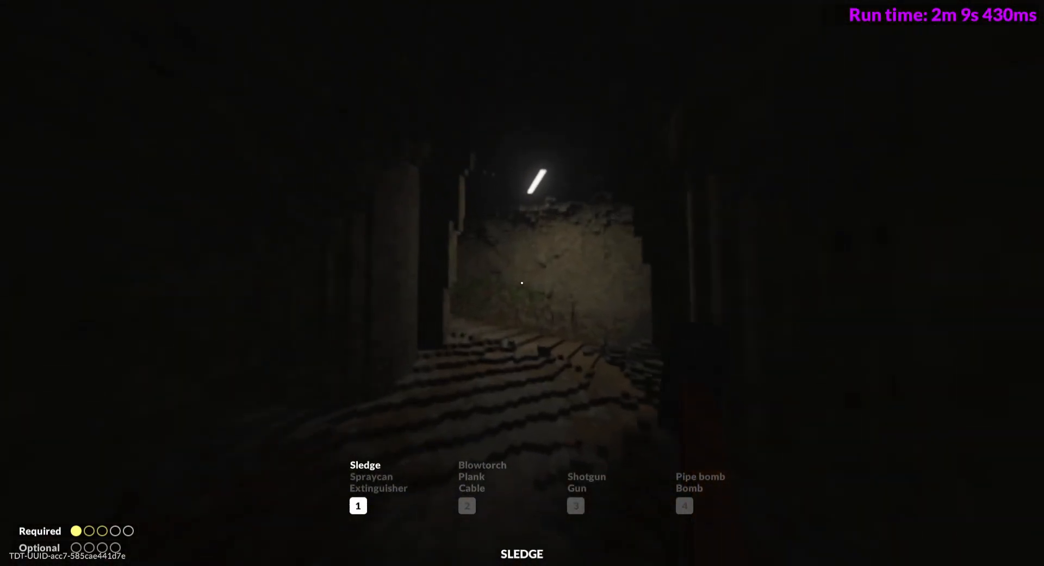
Enter the dark cave tunnel with the blowtorch equipped
key("2")
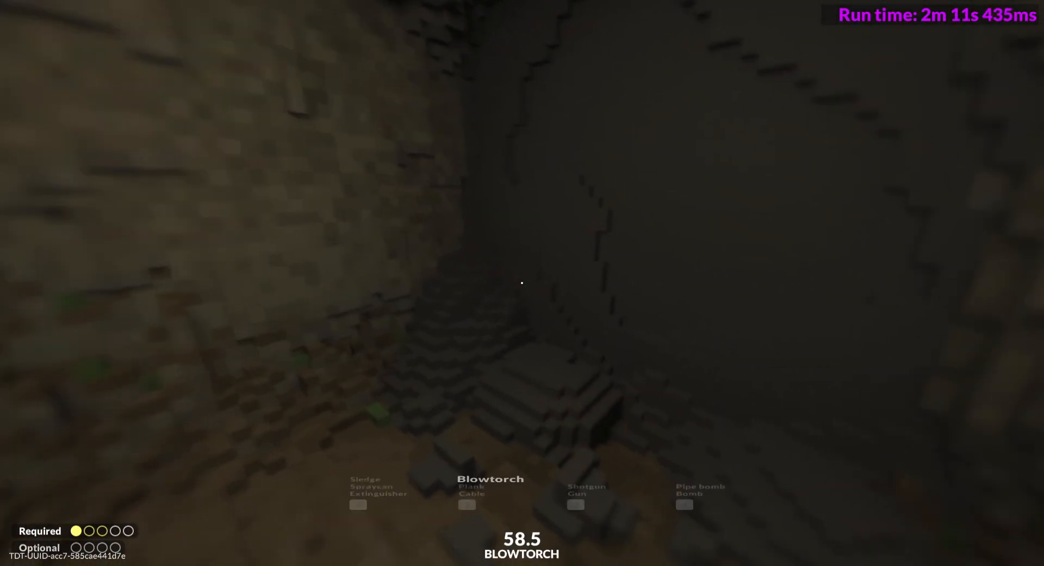
key("4")
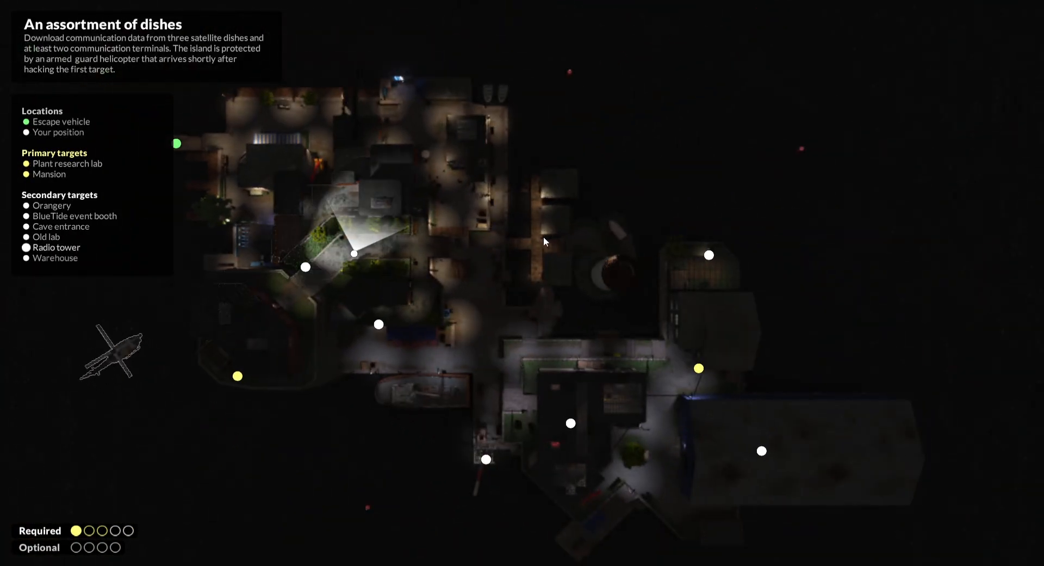
mouse_move(392, 296)
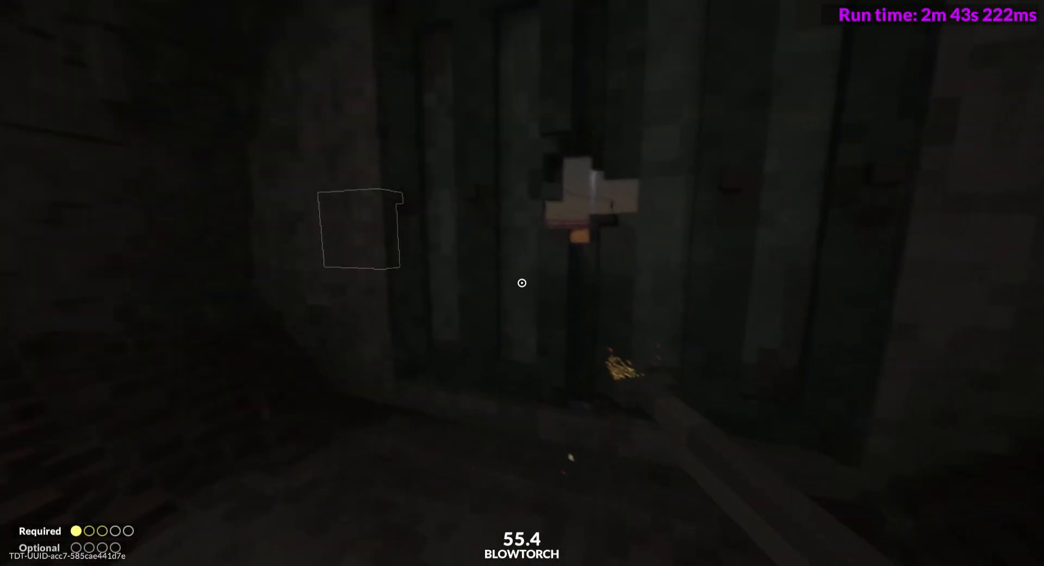
mouse_move(522, 282)
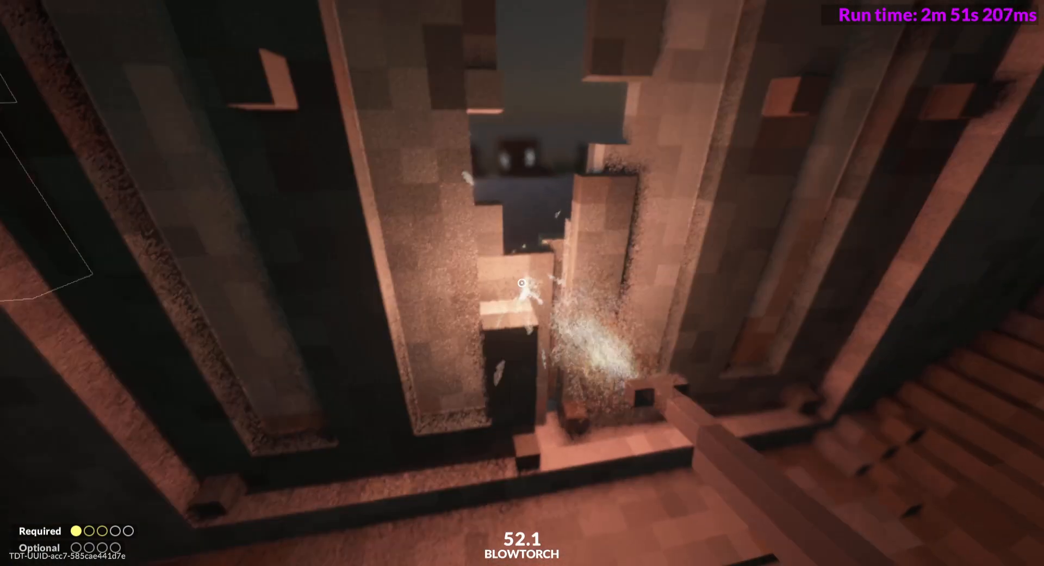
mouse_move(522, 276)
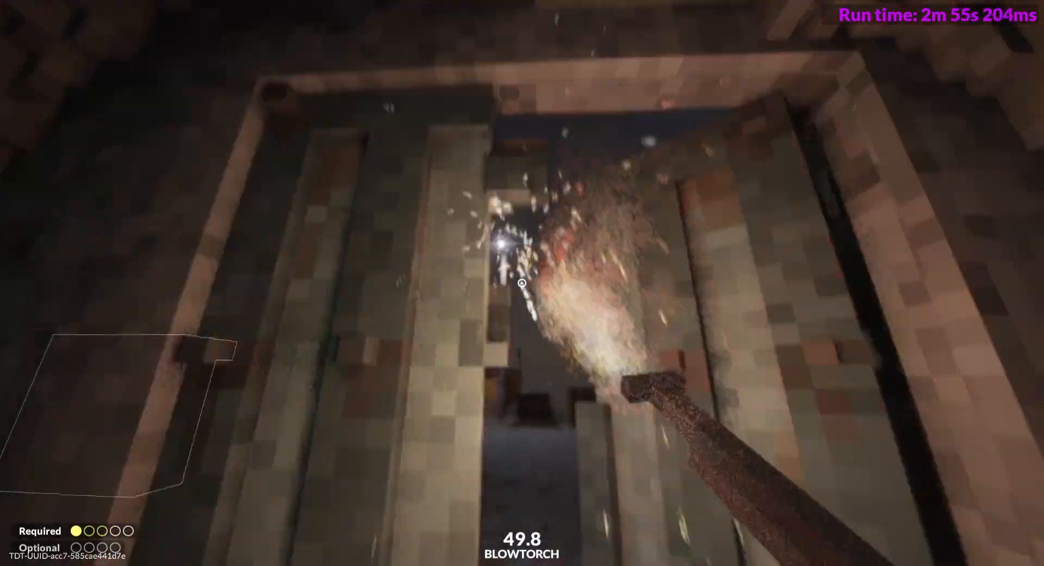
mouse_move(522, 278)
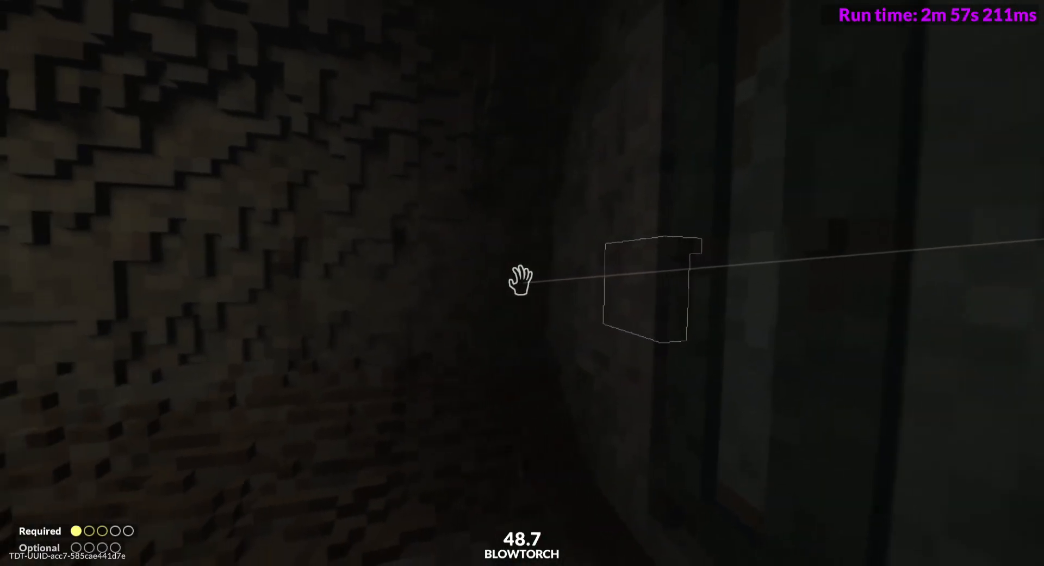
mouse_move(522, 279)
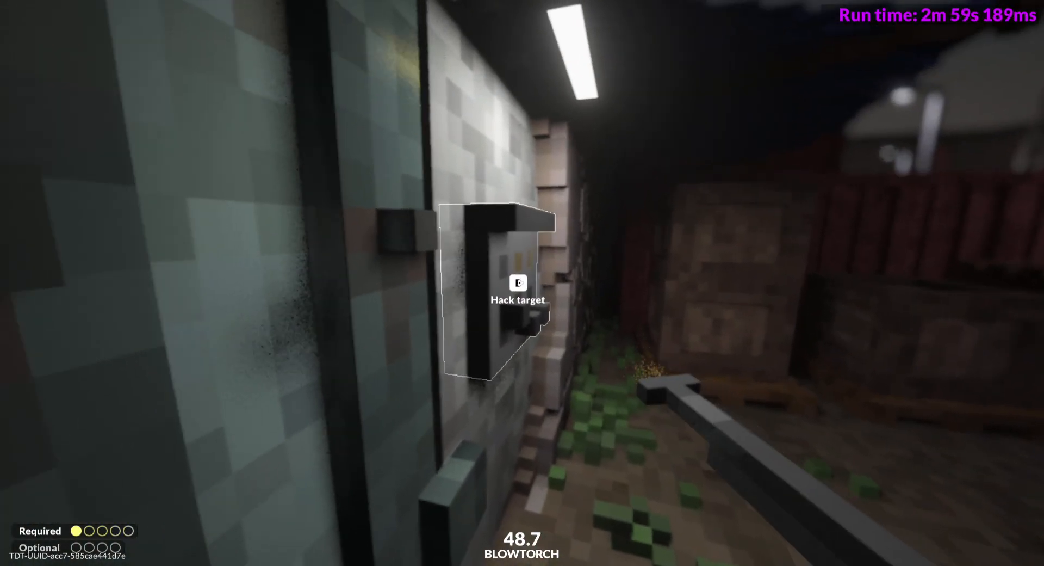
Hack the terminal behind the burned-through stone wall, registering a second required target
key("e")
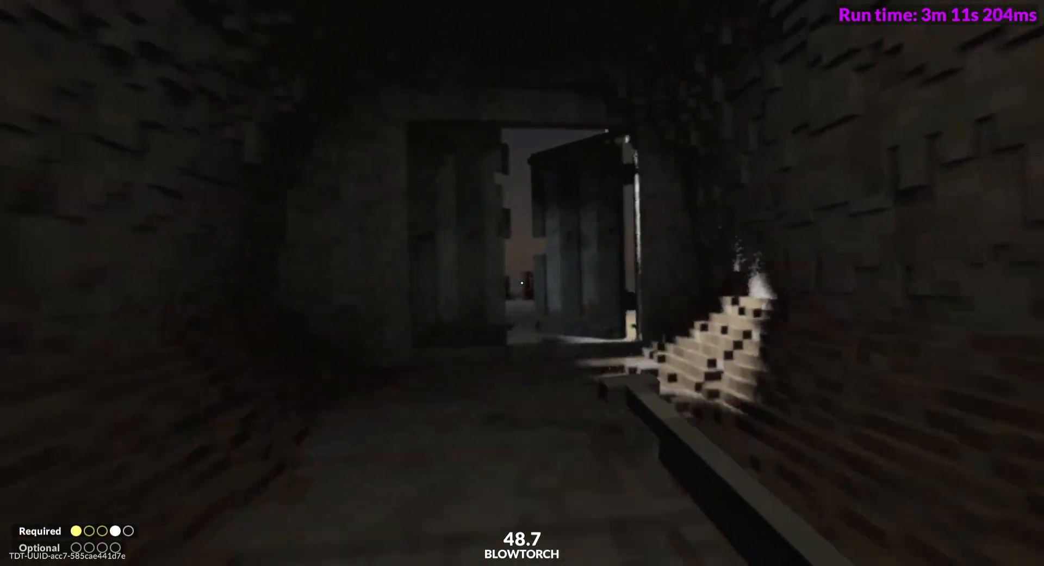
mouse_move(522, 282)
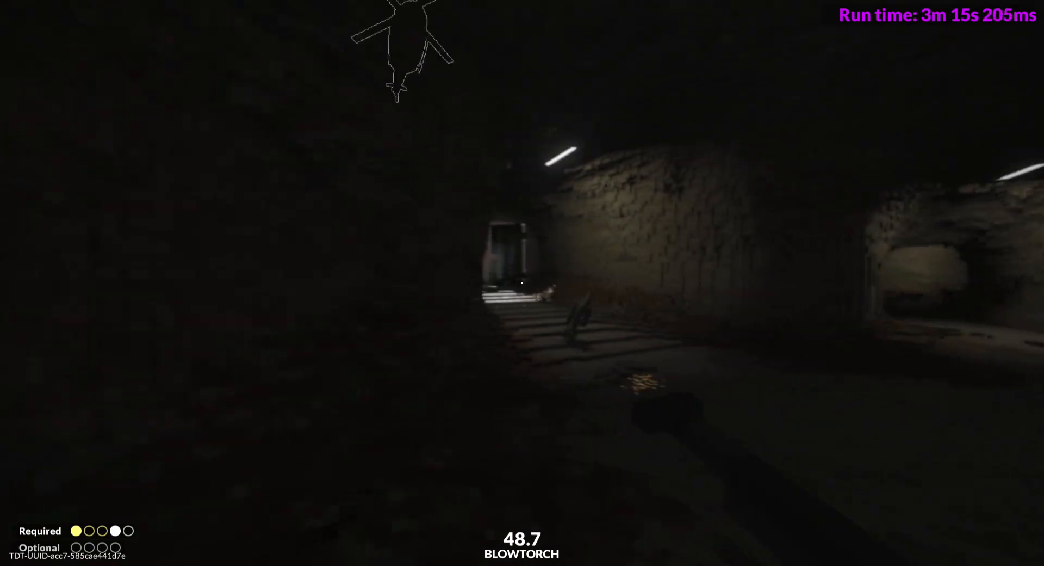
mouse_move(522, 282)
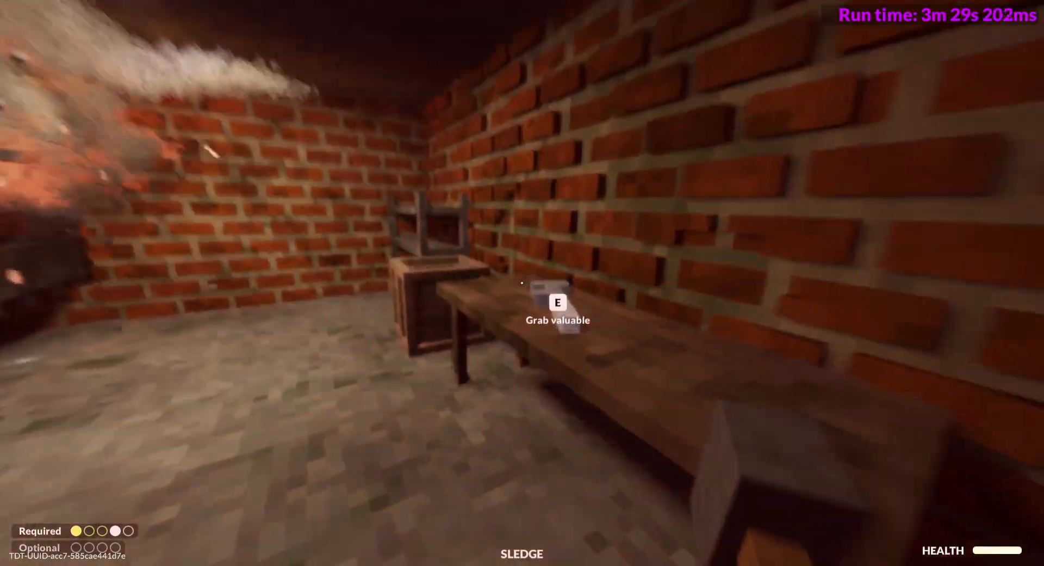
Grab the valuable from the bench in the brick room
key("e")
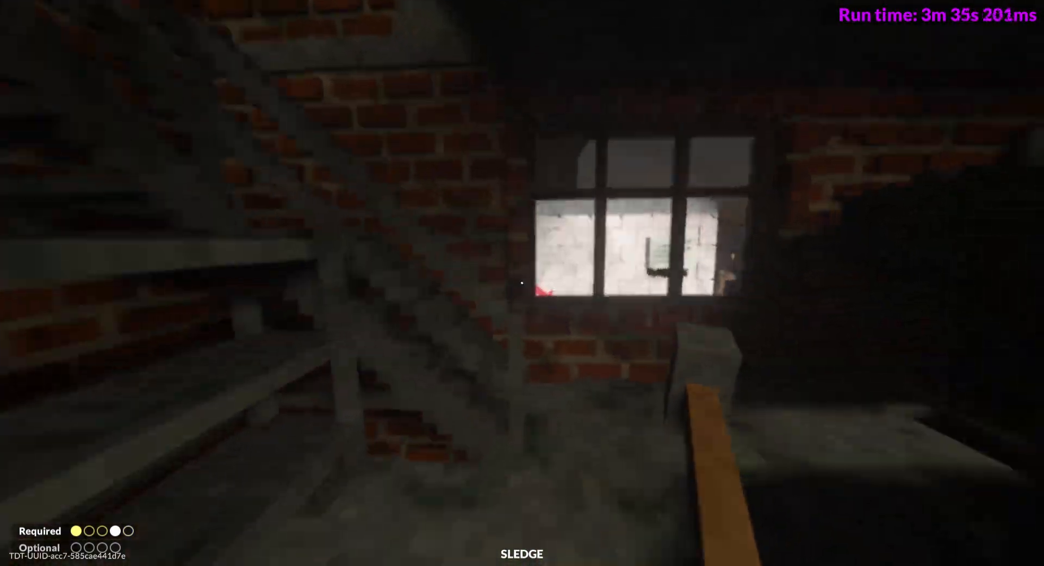
mouse_move(522, 282)
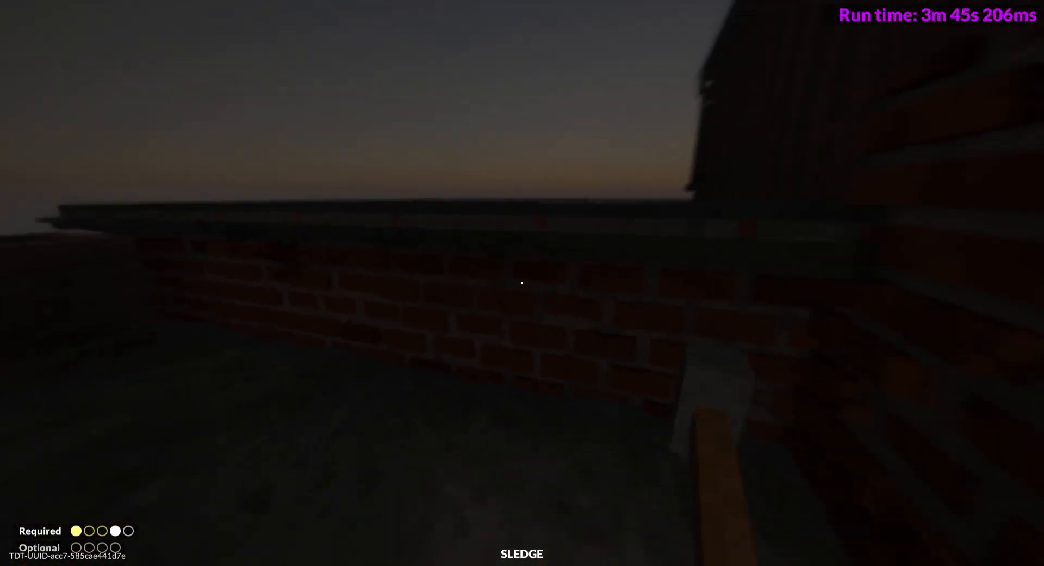
mouse_move(522, 282)
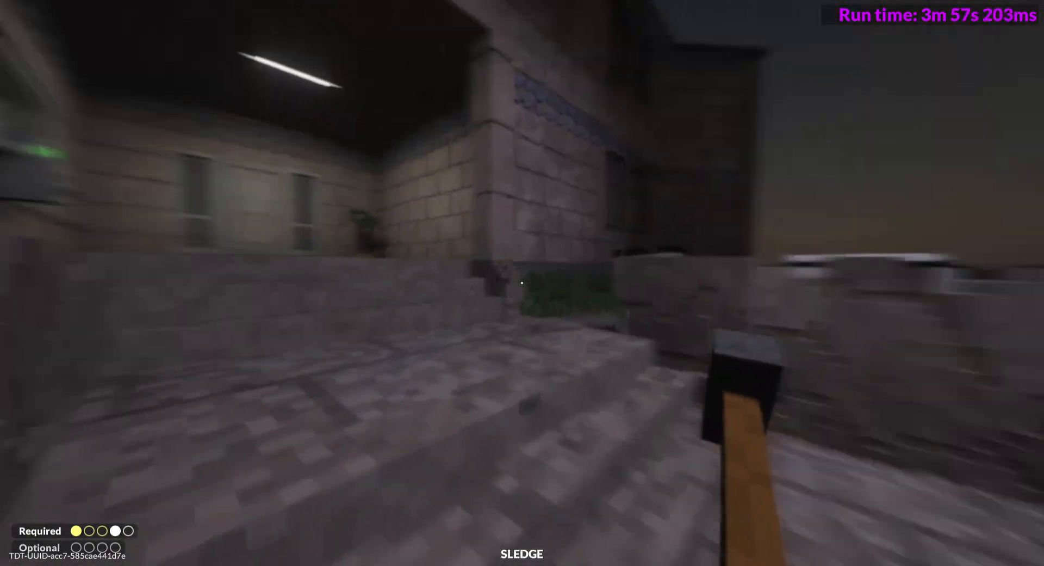
mouse_move(523, 282)
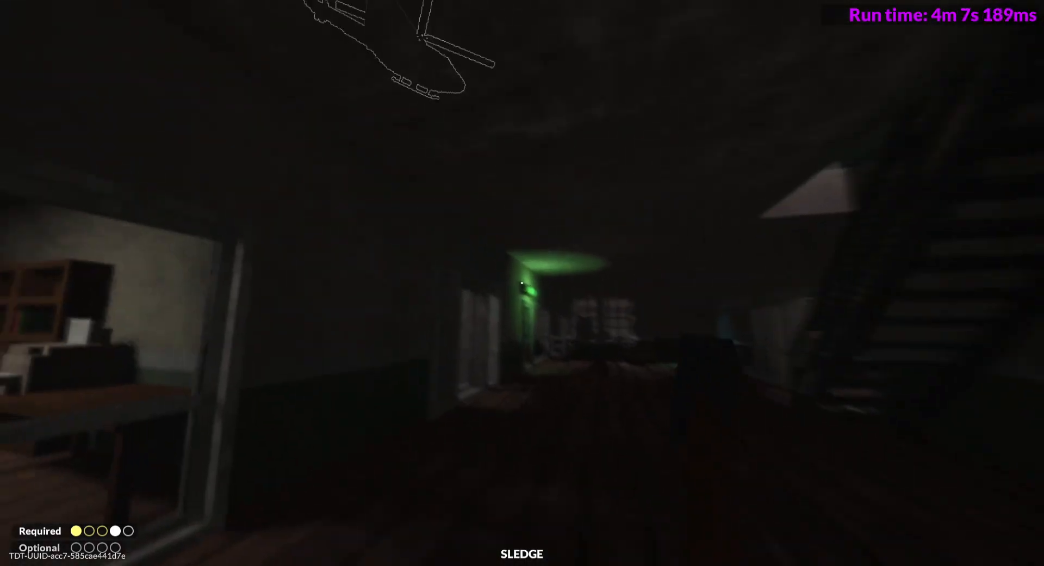
mouse_move(523, 282)
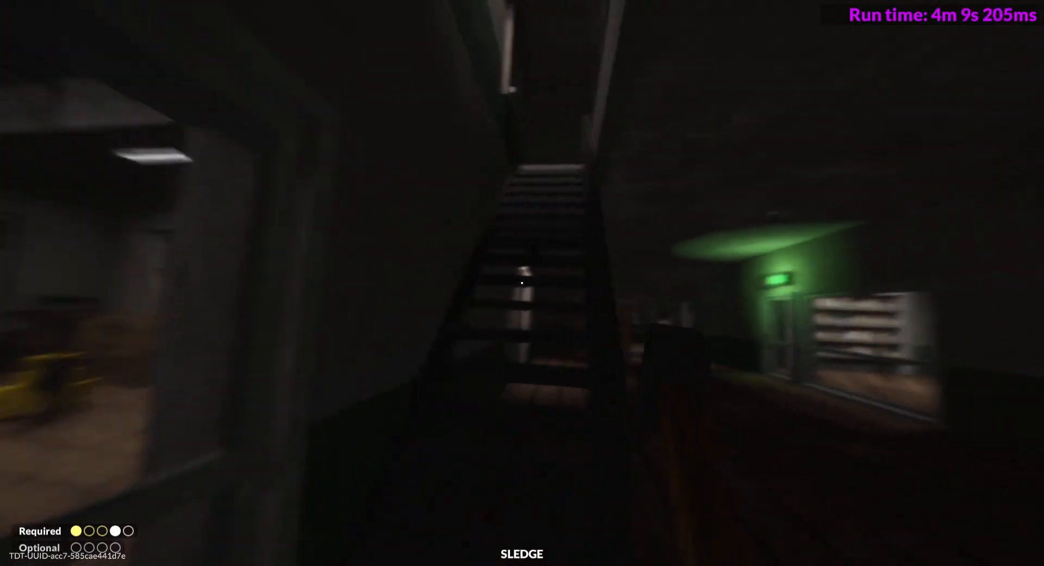
mouse_move(523, 282)
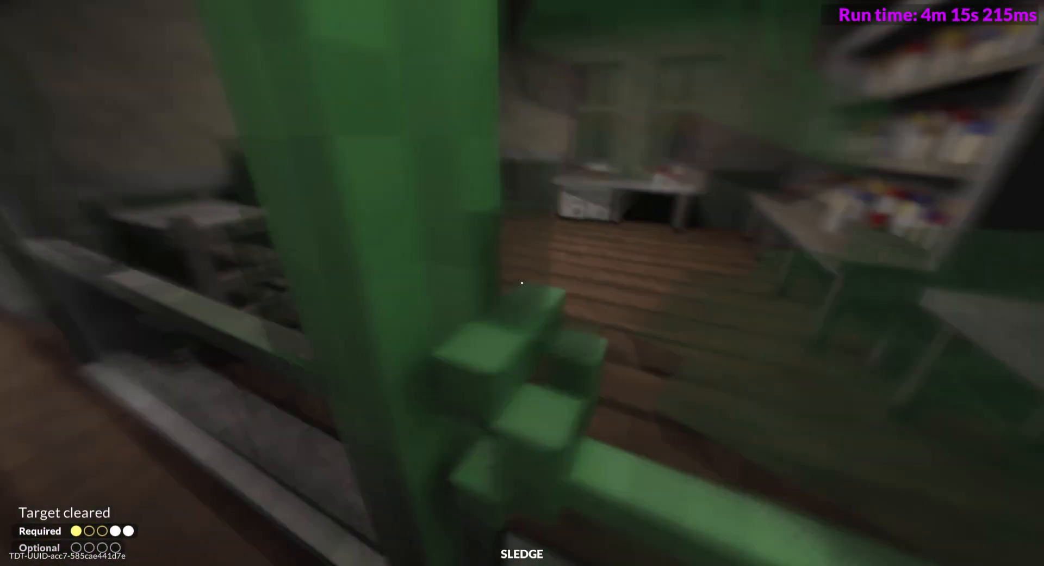
mouse_move(522, 281)
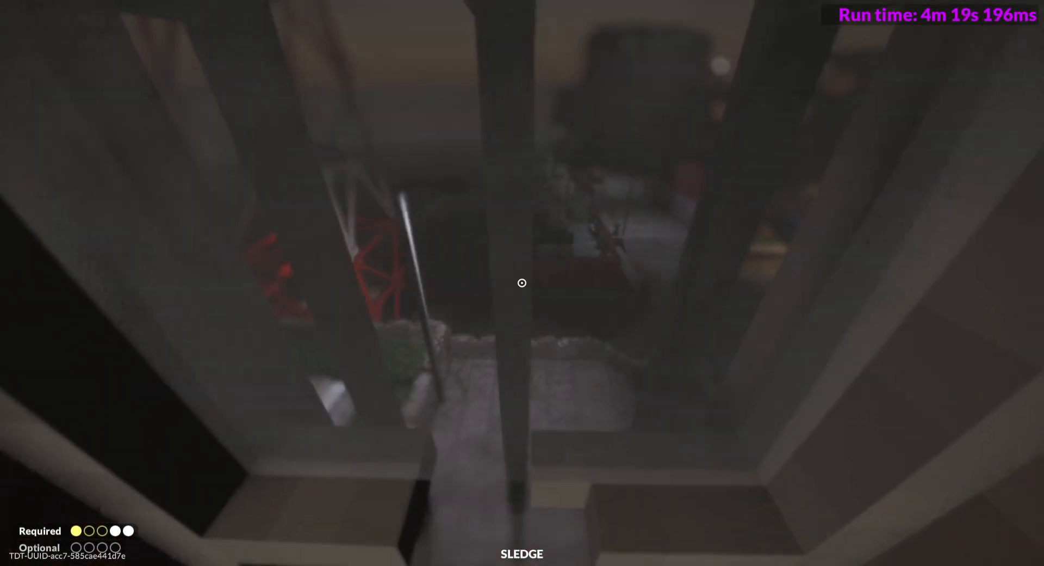
mouse_move(522, 283)
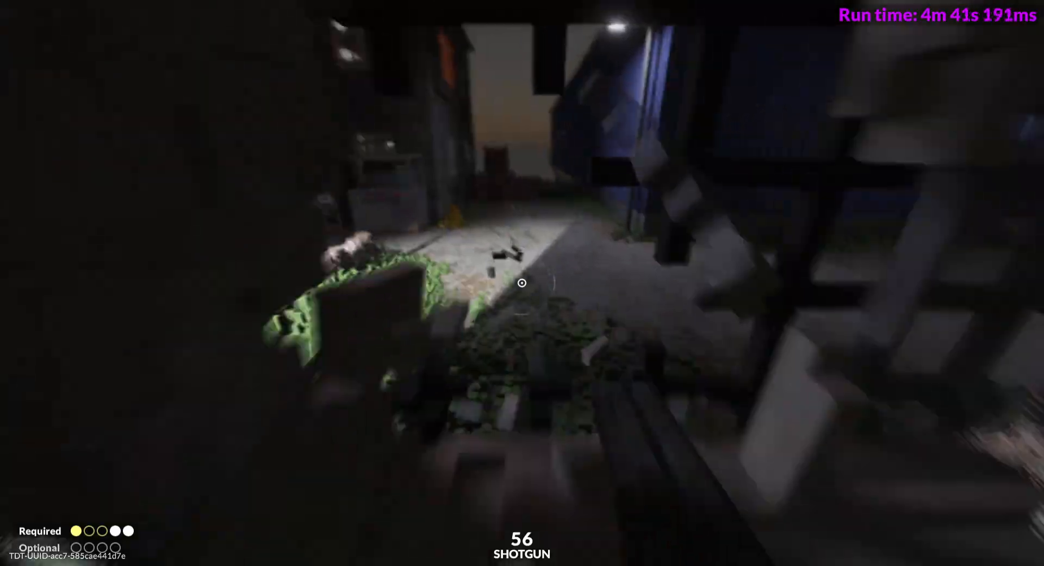
mouse_move(522, 282)
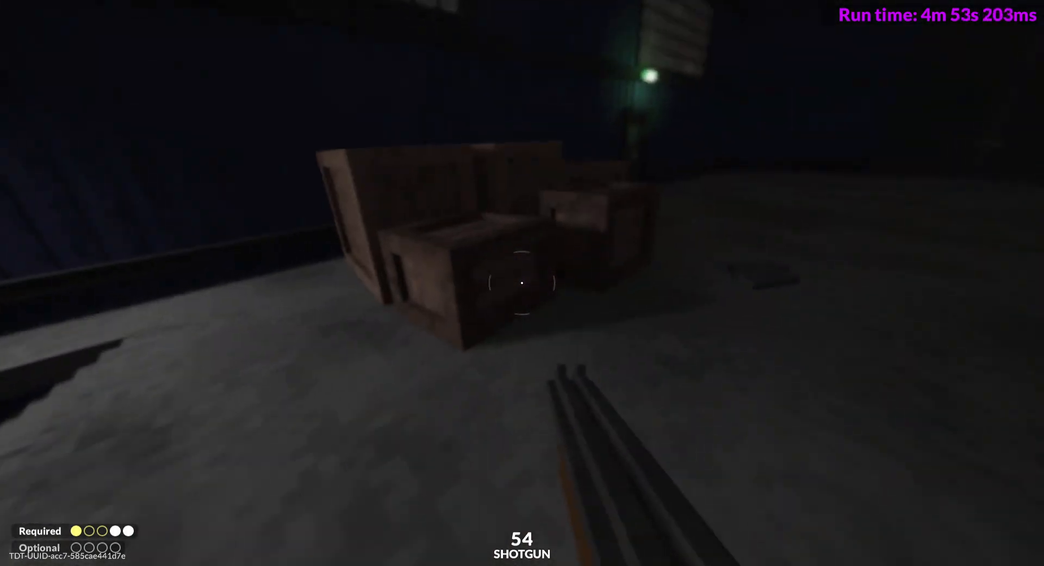
mouse_move(522, 282)
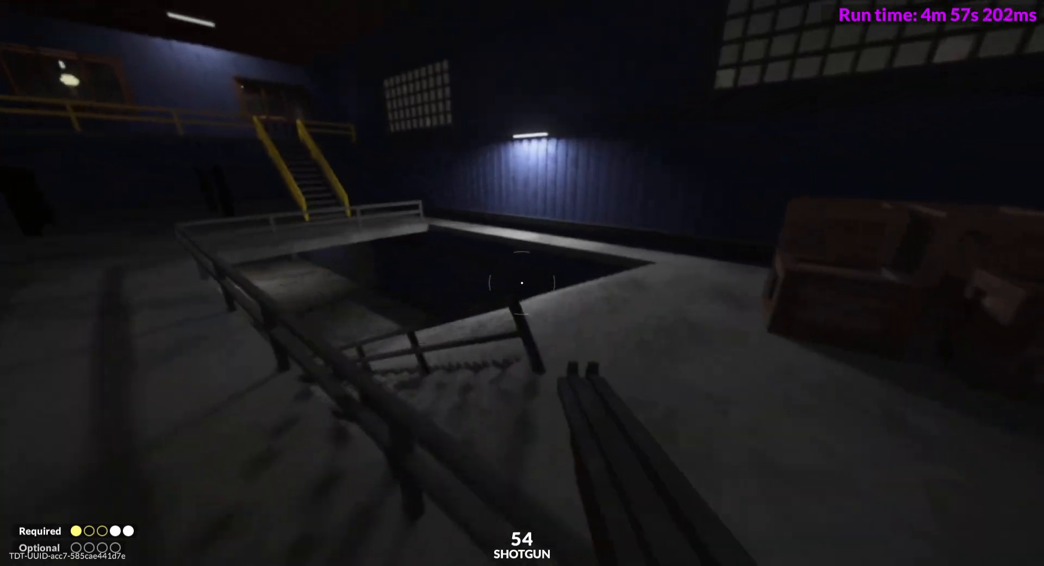
mouse_move(522, 282)
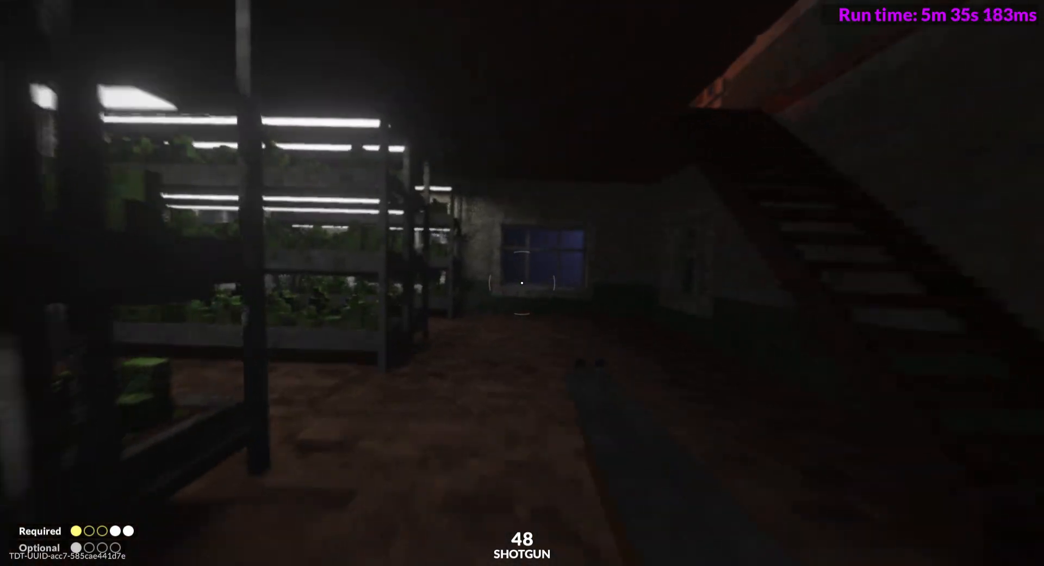
Blast toward and hack the parabolic dish, then hack the plant-room target
key("m")
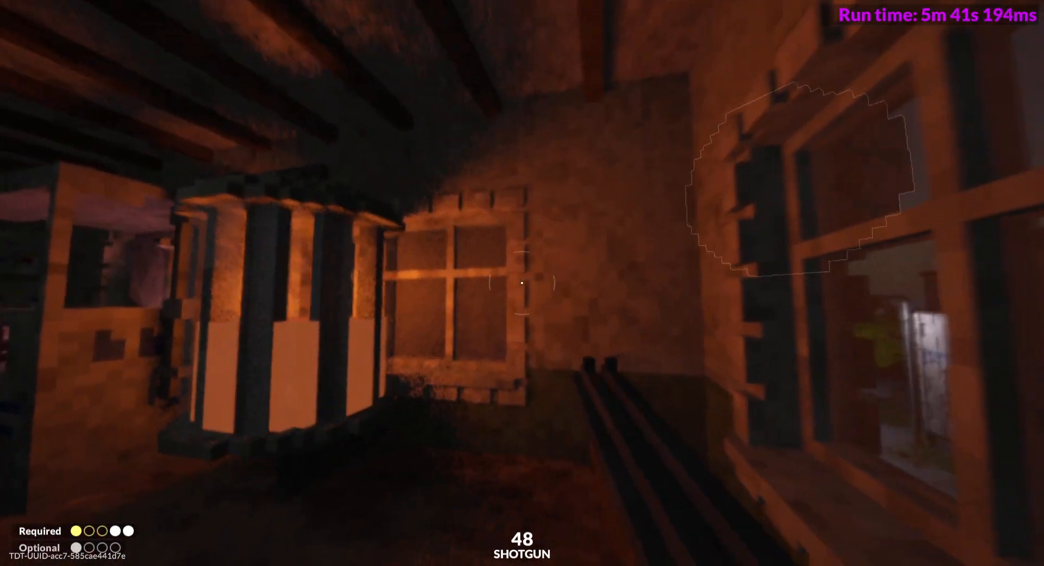
left_click(522, 282)
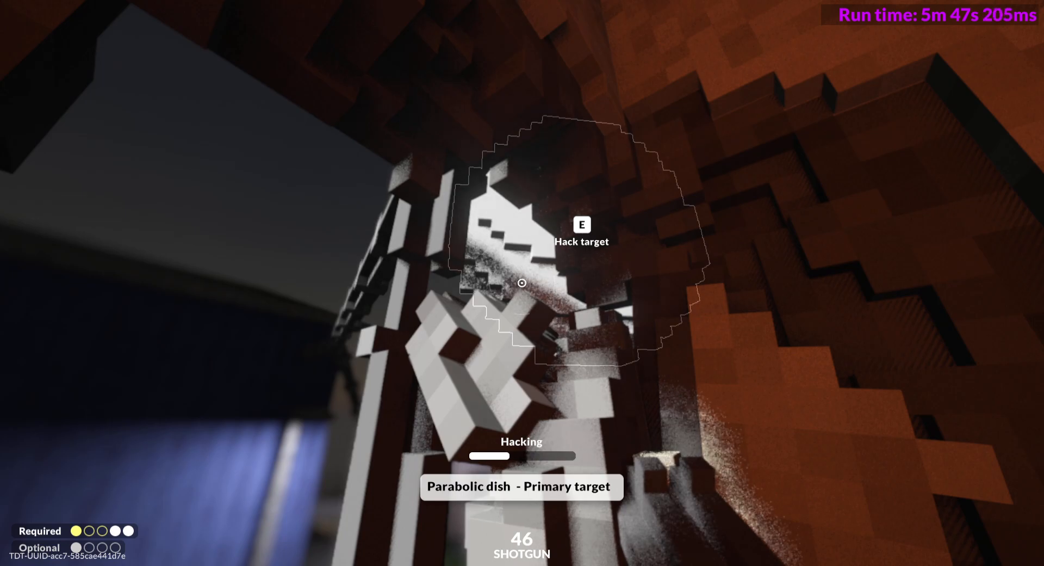
key("e")
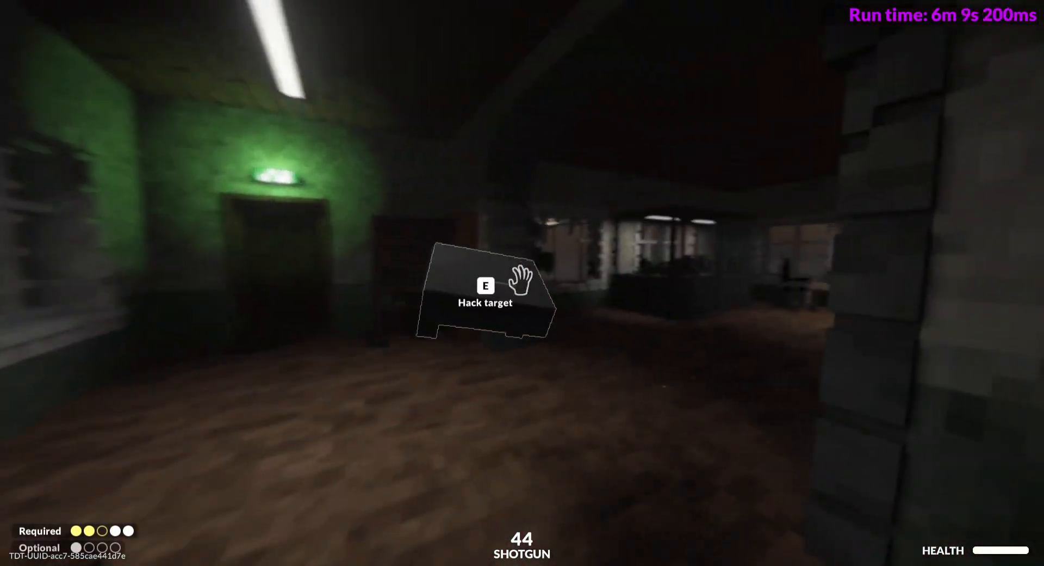
key("e")
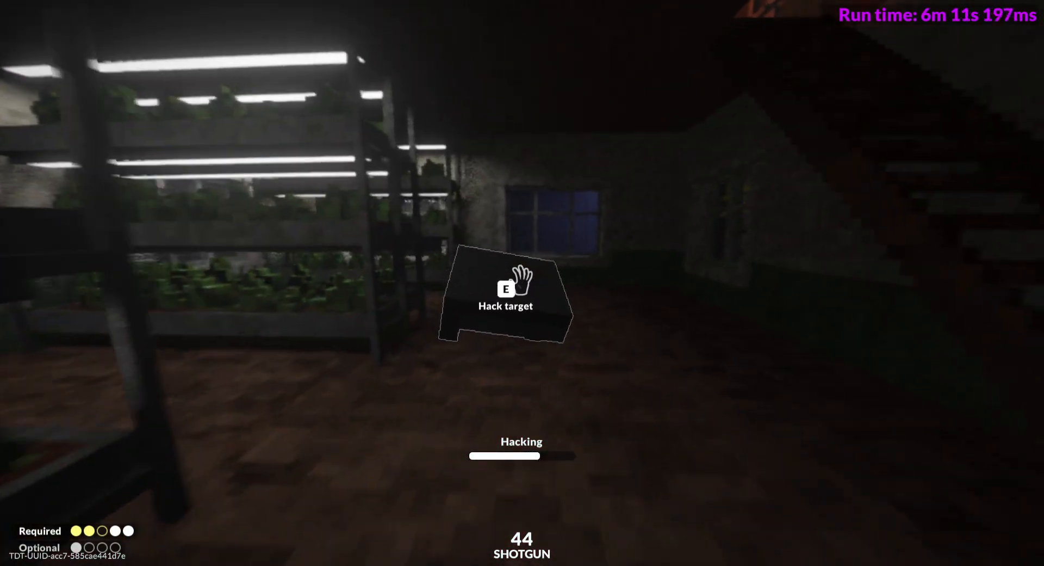
key("e")
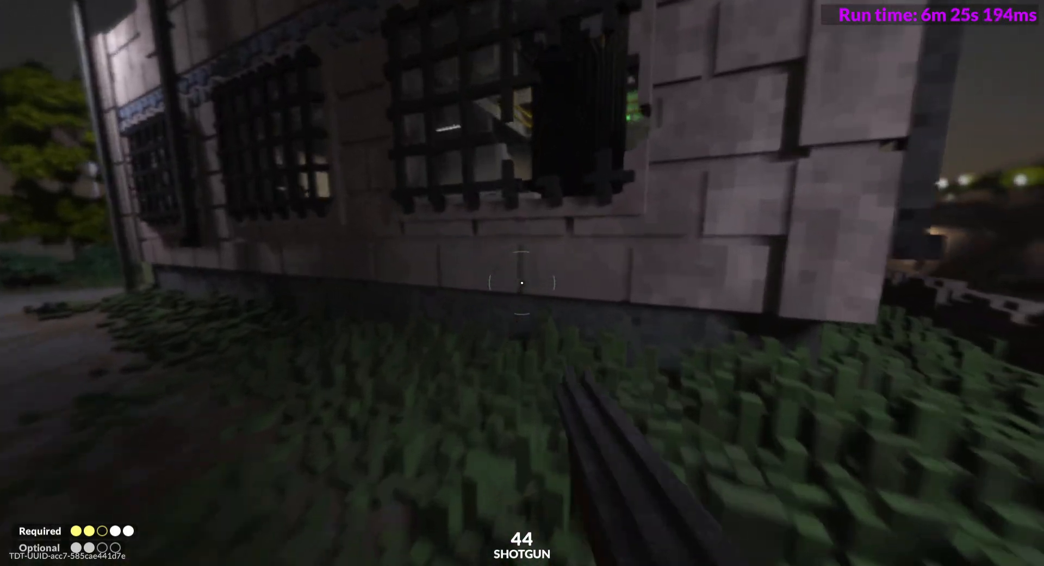
mouse_move(522, 282)
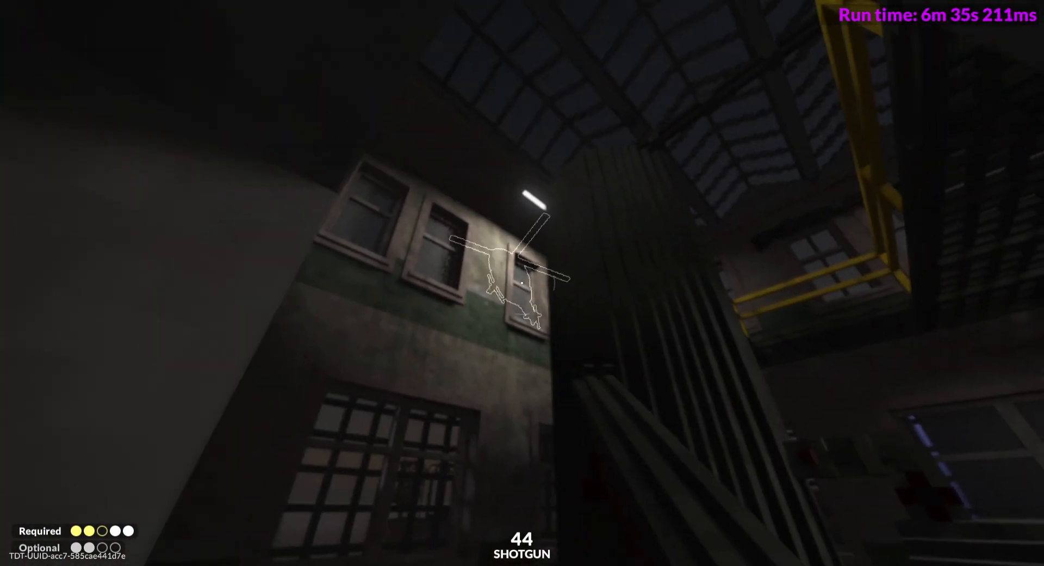
mouse_move(522, 282)
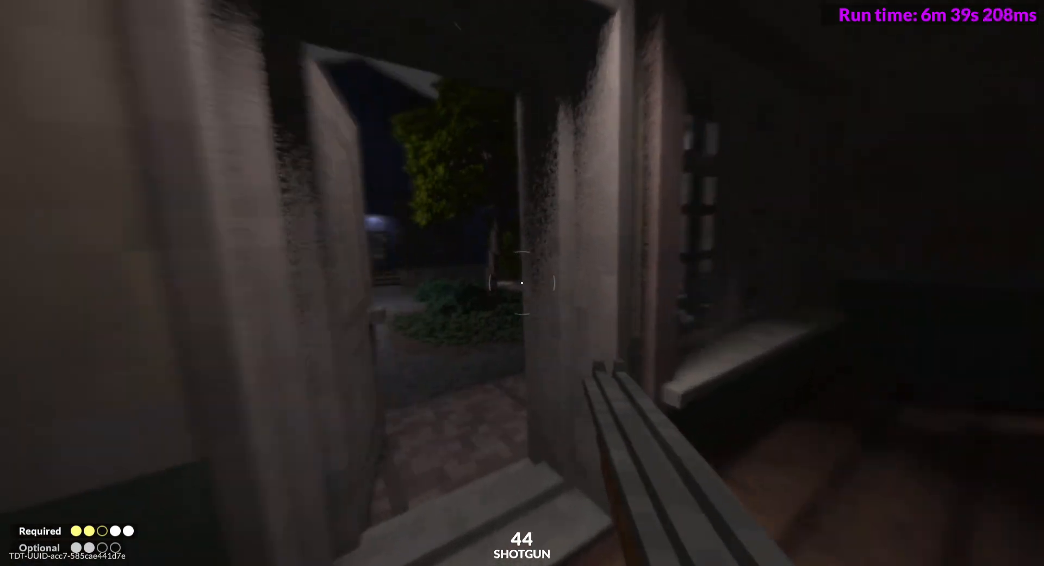
mouse_move(522, 282)
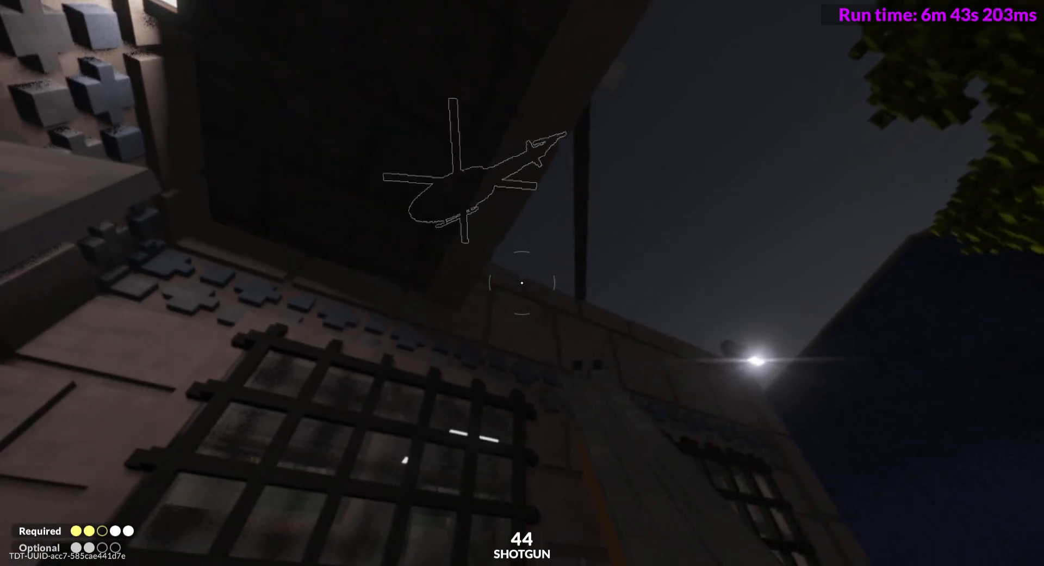
Run outside under the helicopter and cross the caves to the burning, collapsed building
left_click(522, 282)
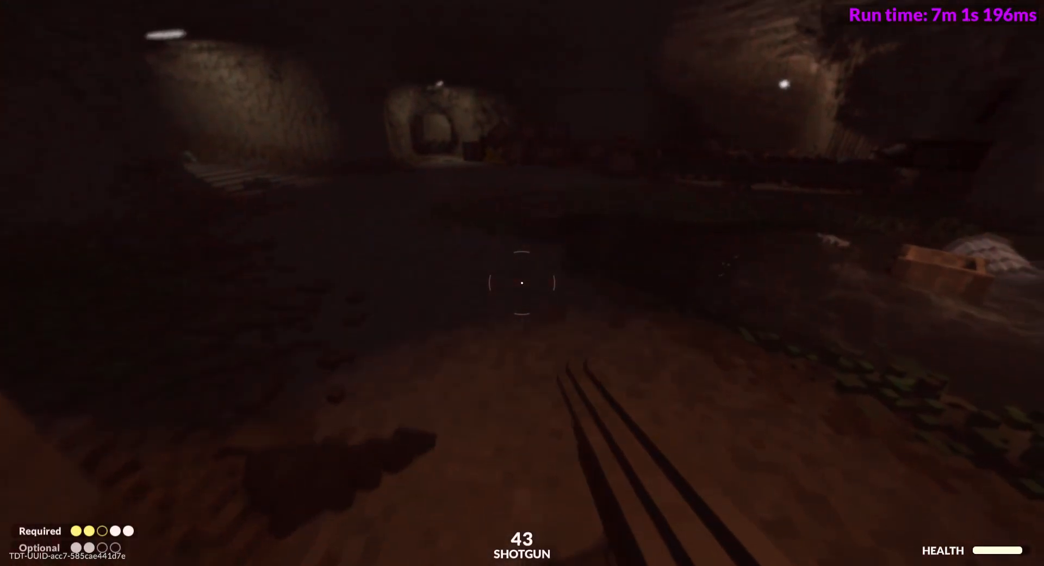
mouse_move(523, 286)
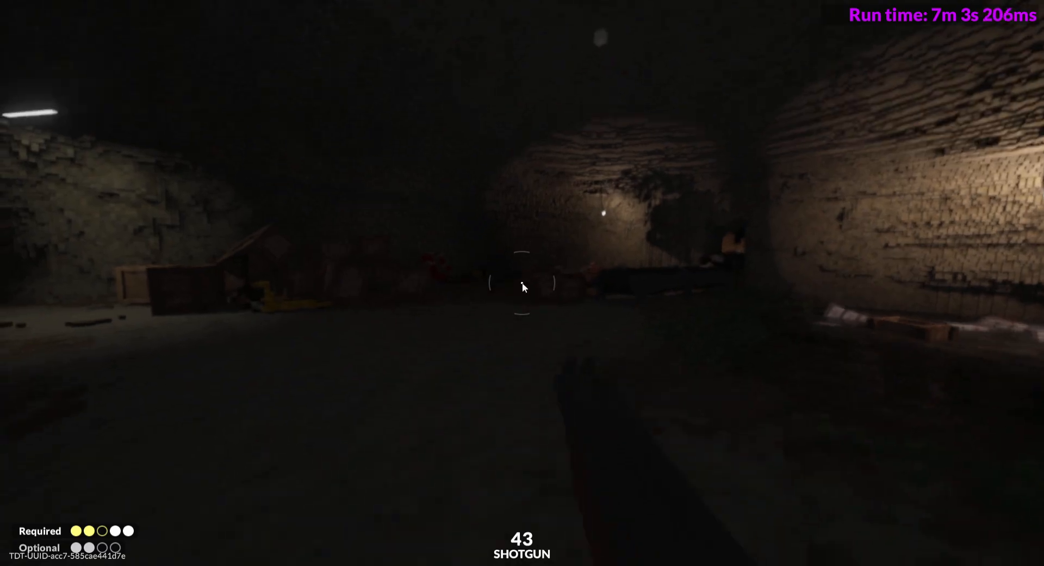
left_click(522, 287)
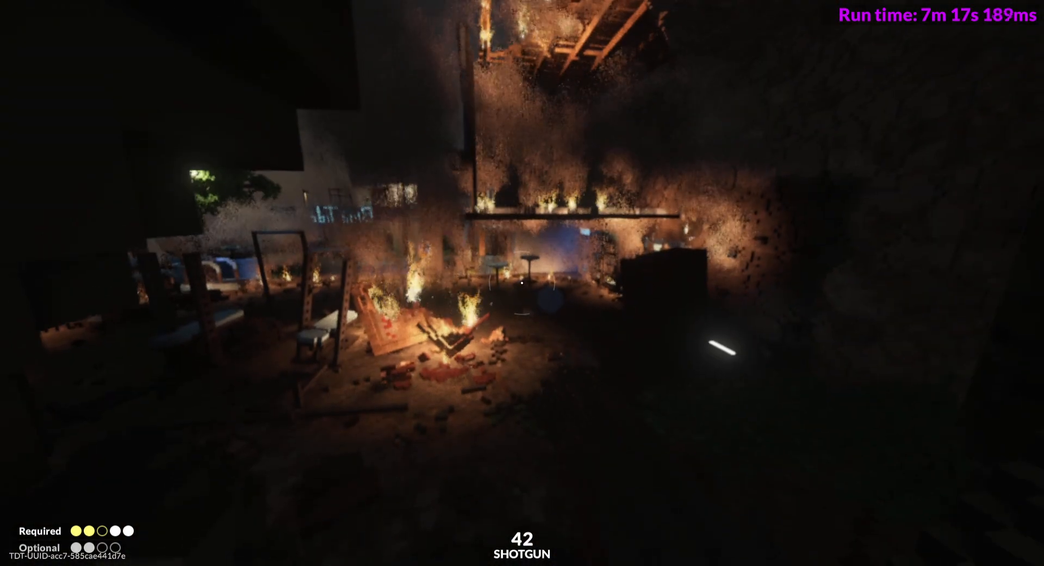
mouse_move(522, 283)
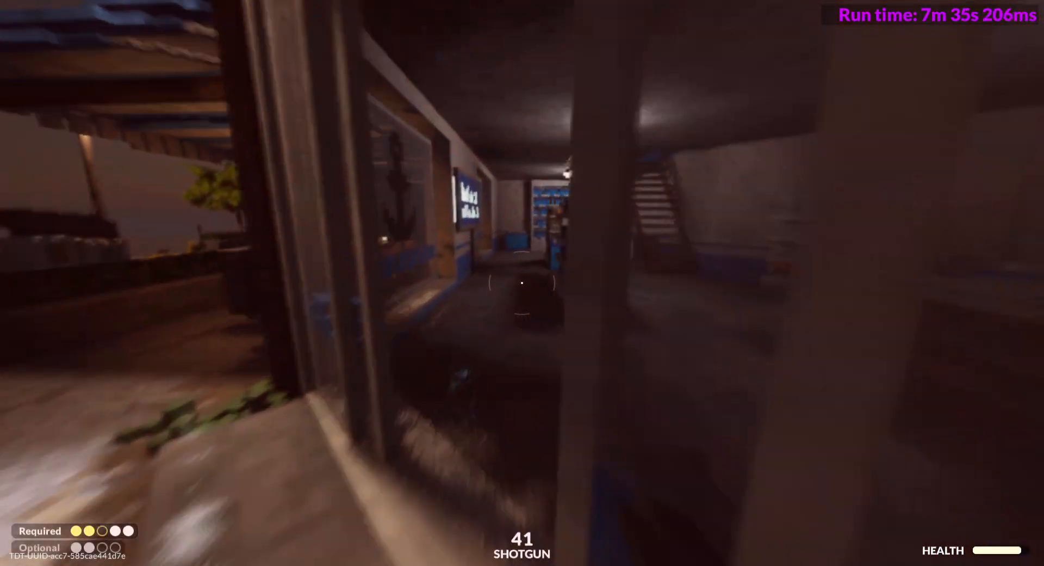
mouse_move(523, 282)
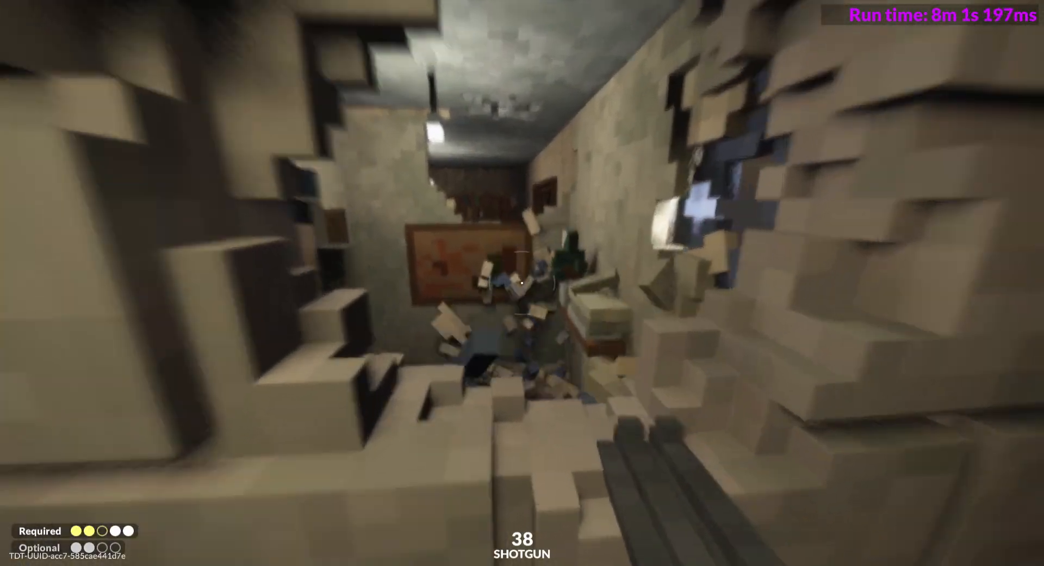
Shotgun through the interior walls and widen a hole in the stone wall to the kitchen
left_click(523, 283)
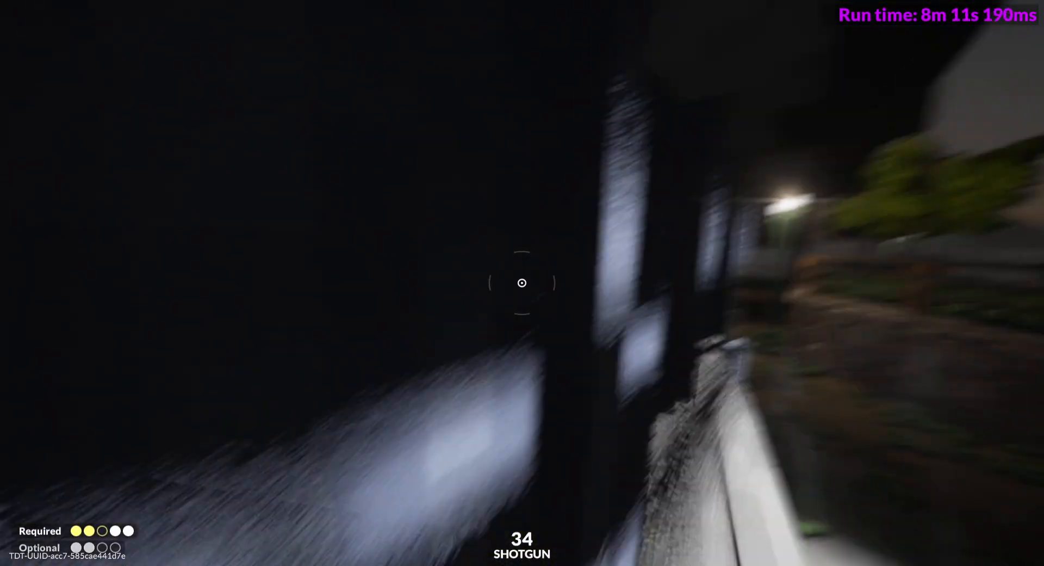
left_click(522, 283)
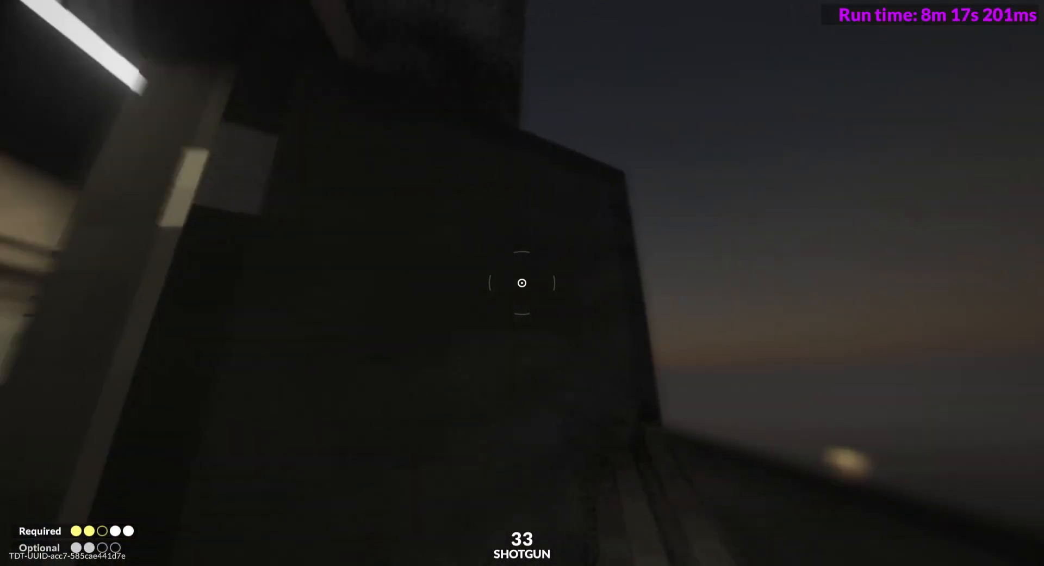
left_click(522, 282)
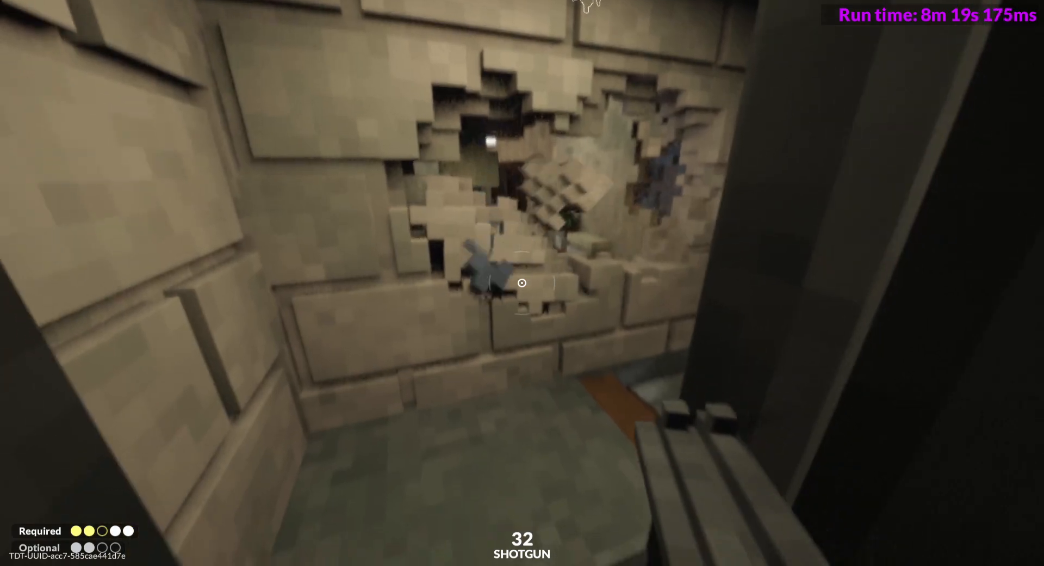
left_click(523, 283)
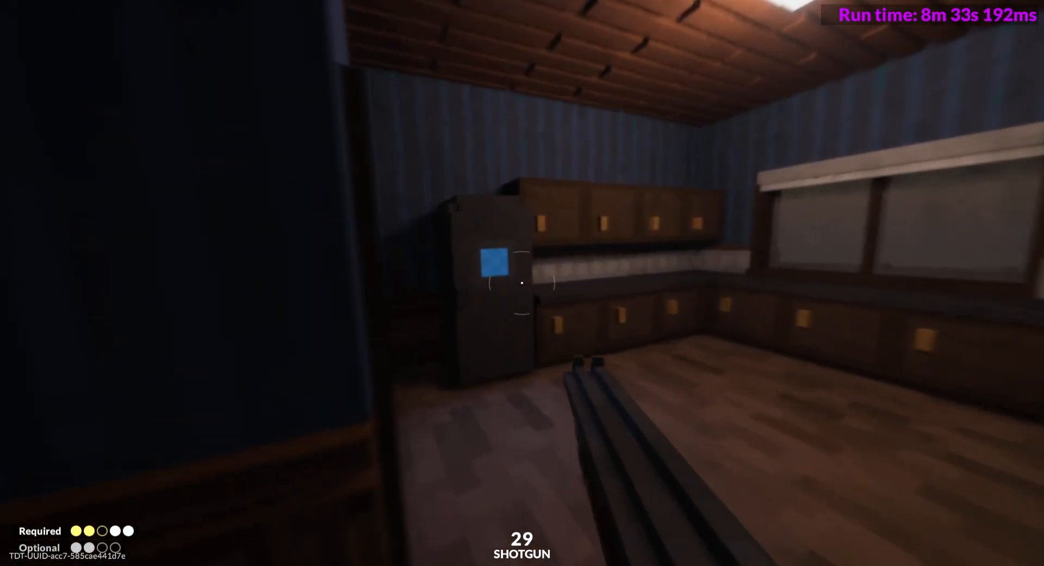
mouse_move(523, 282)
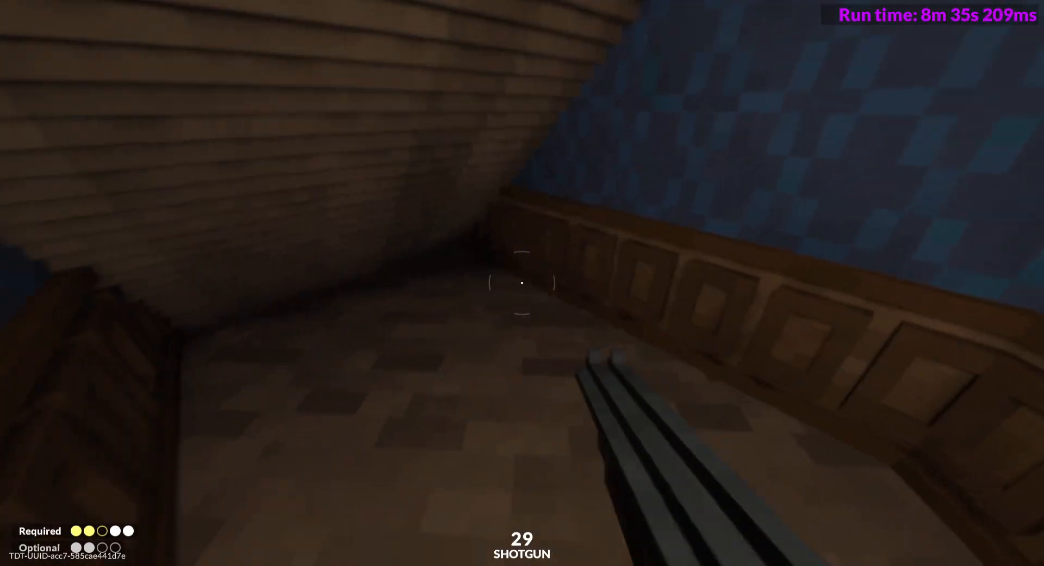
Shoot through the attic and bedroom walls and hack the final satellite dish
left_click(522, 282)
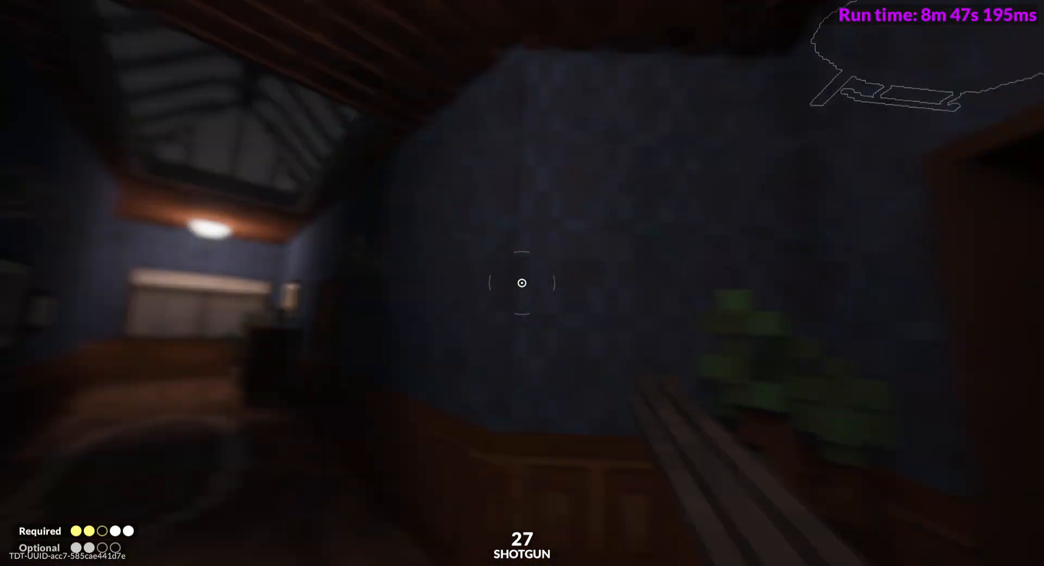
left_click(522, 282)
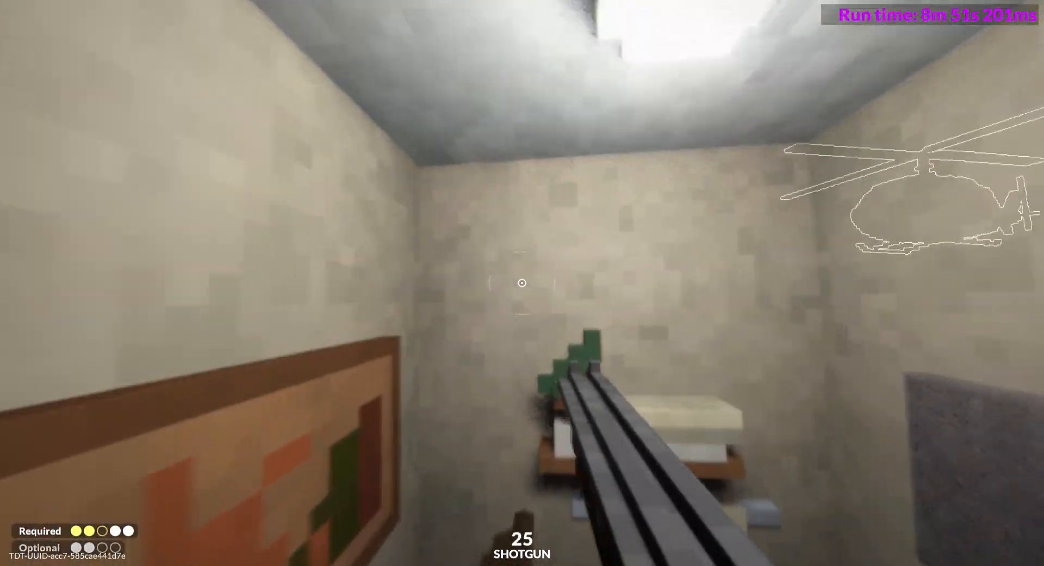
key("tab")
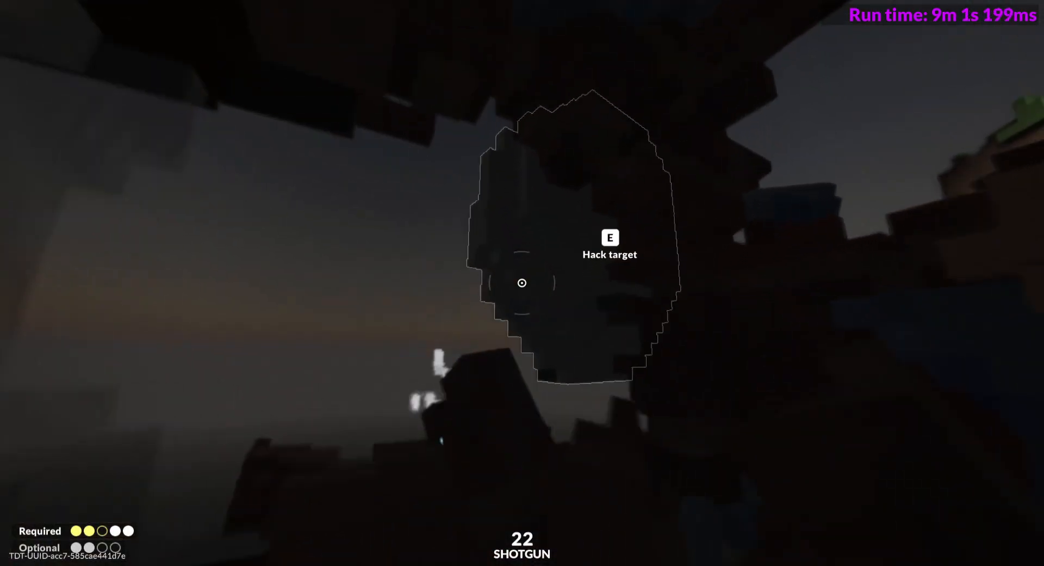
key("e")
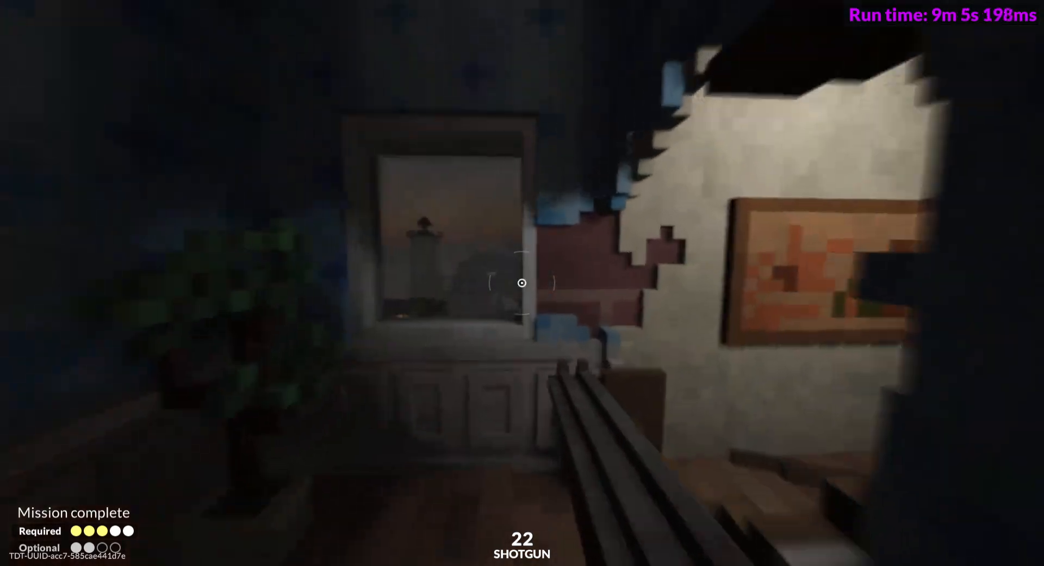
mouse_move(522, 282)
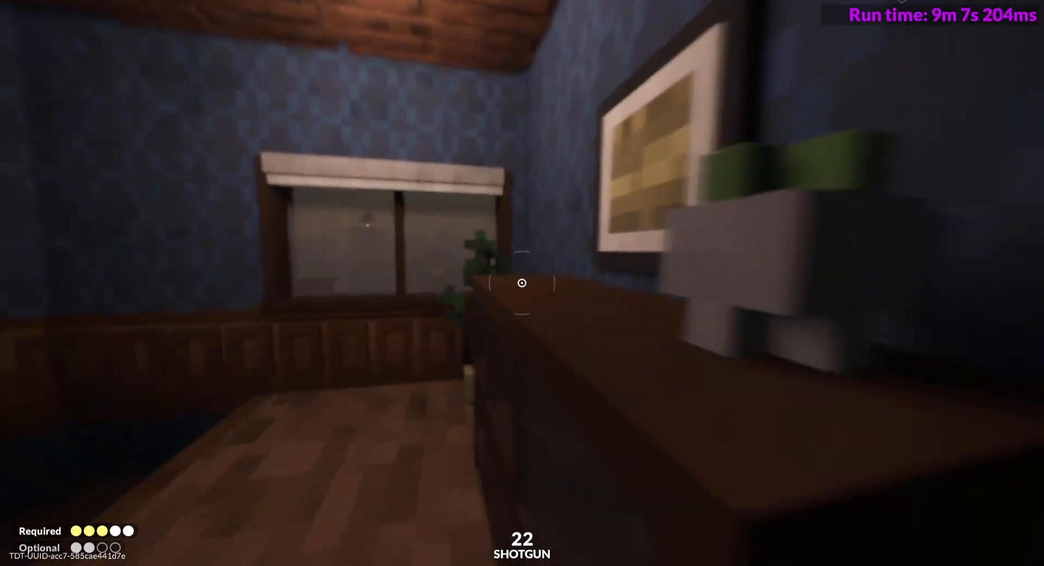
Hack the third optional satellite target and escape to the dock by the boat
key("m")
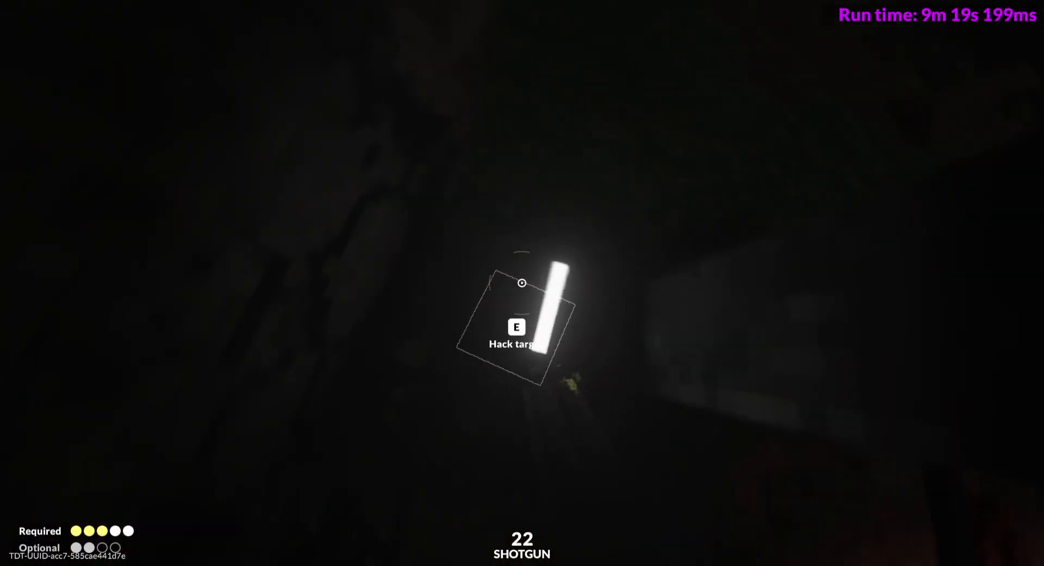
key("e")
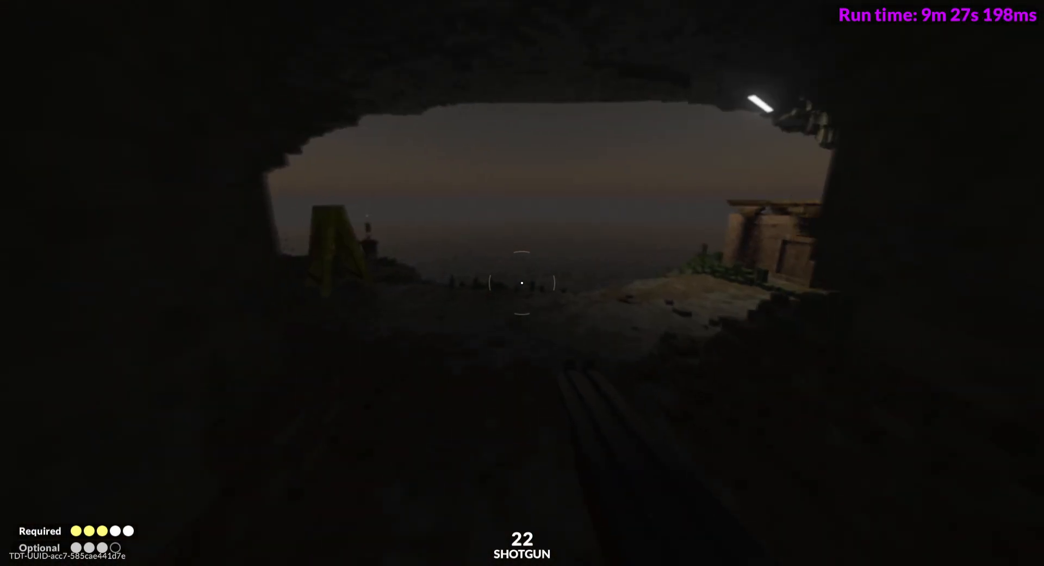
mouse_move(522, 282)
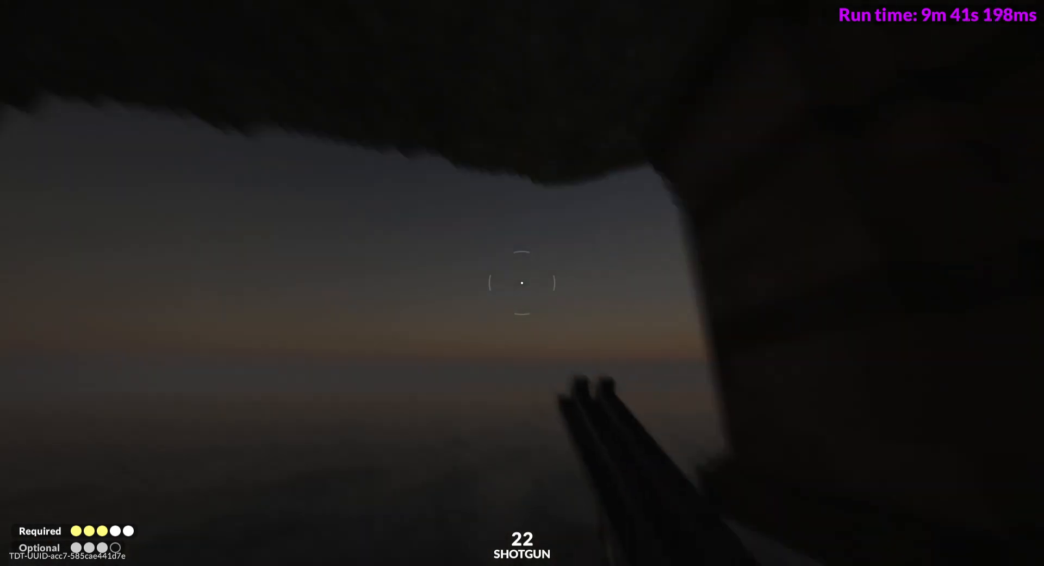
left_click(522, 282)
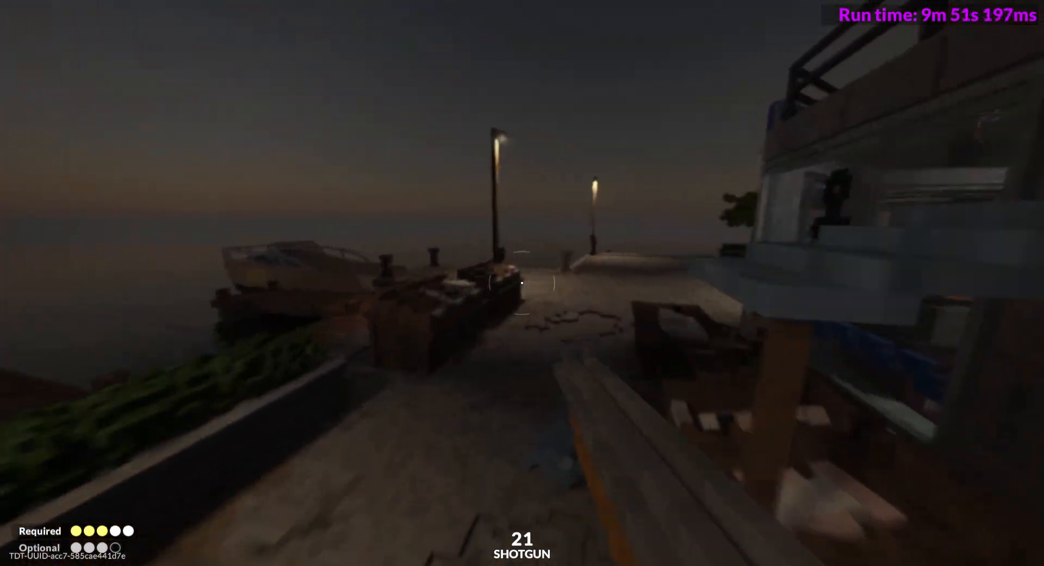
mouse_move(522, 283)
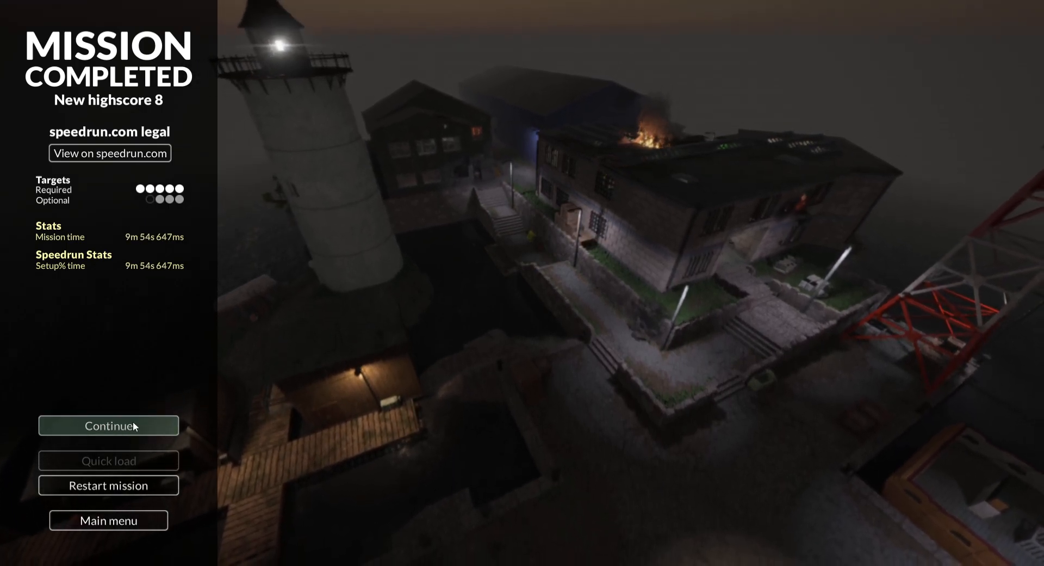
Return to base, pick up the delivered rocket launcher and open the computer inbox
left_click(108, 425)
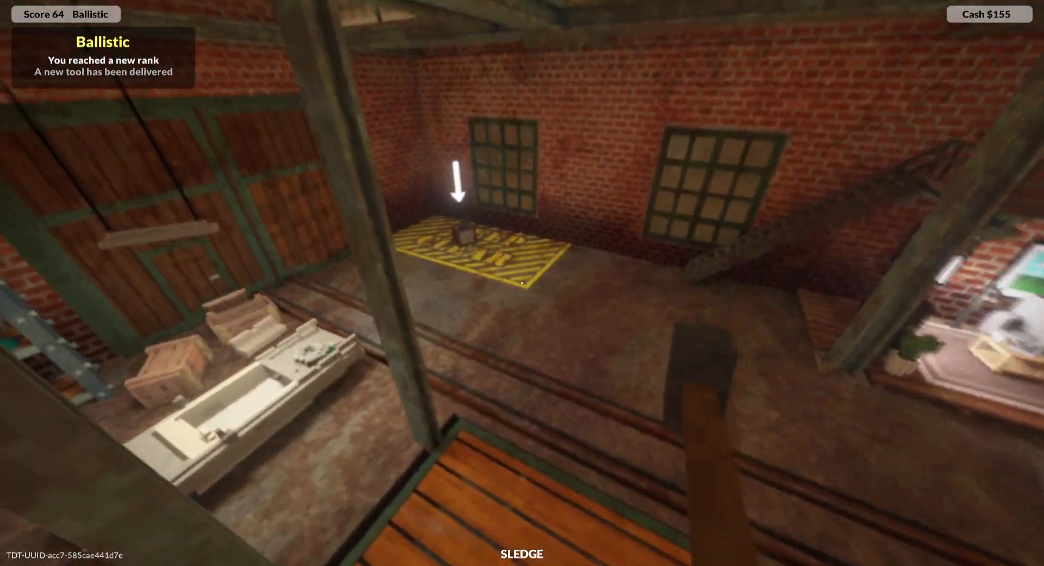
mouse_move(522, 282)
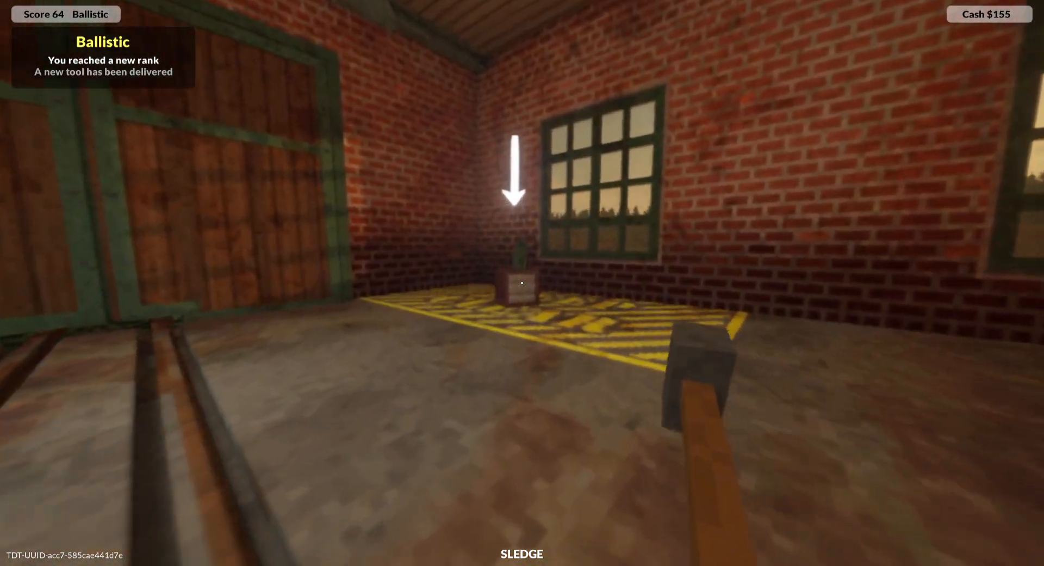
mouse_move(522, 282)
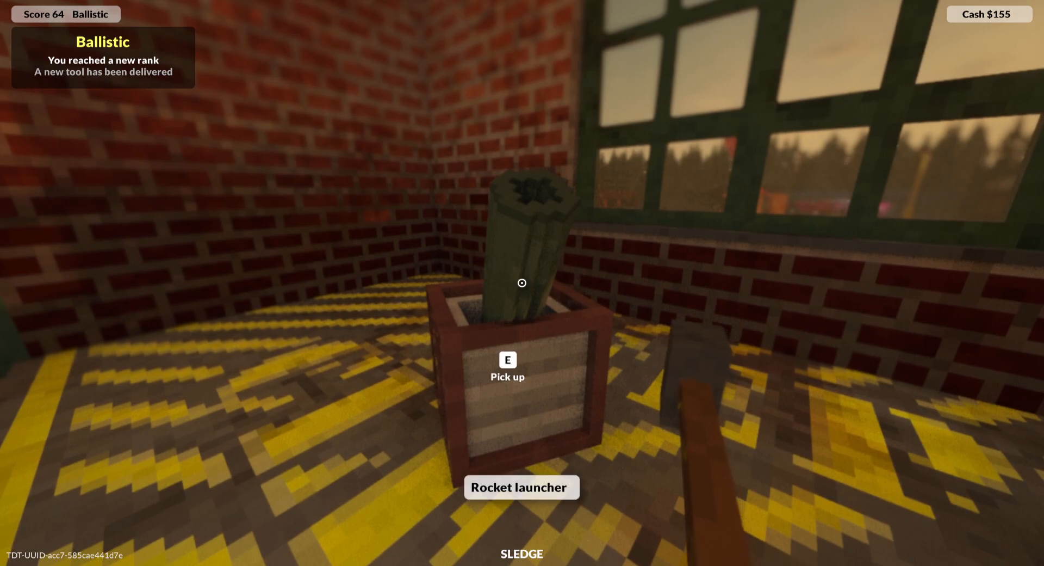
key("e")
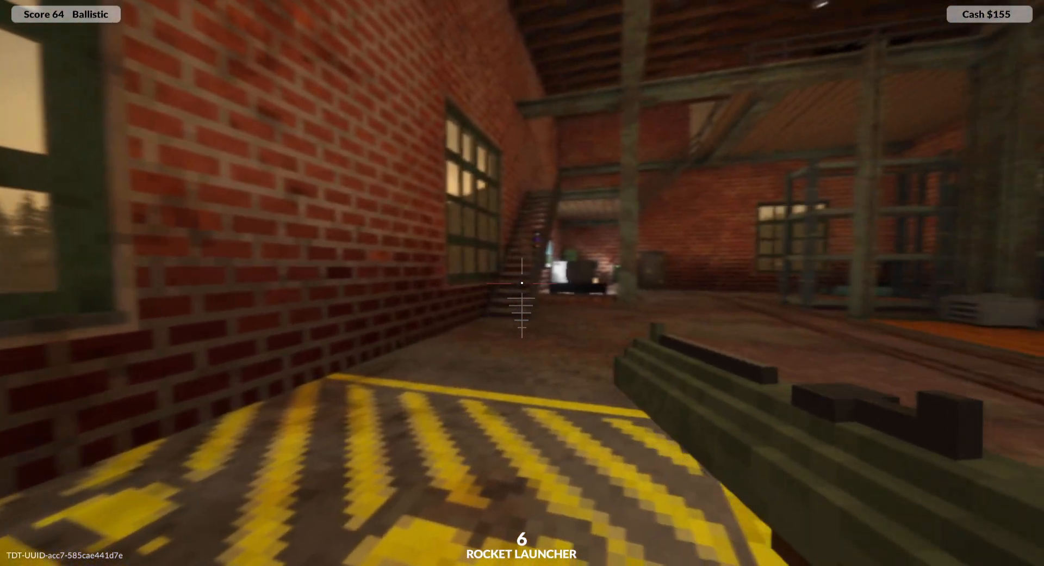
mouse_move(522, 283)
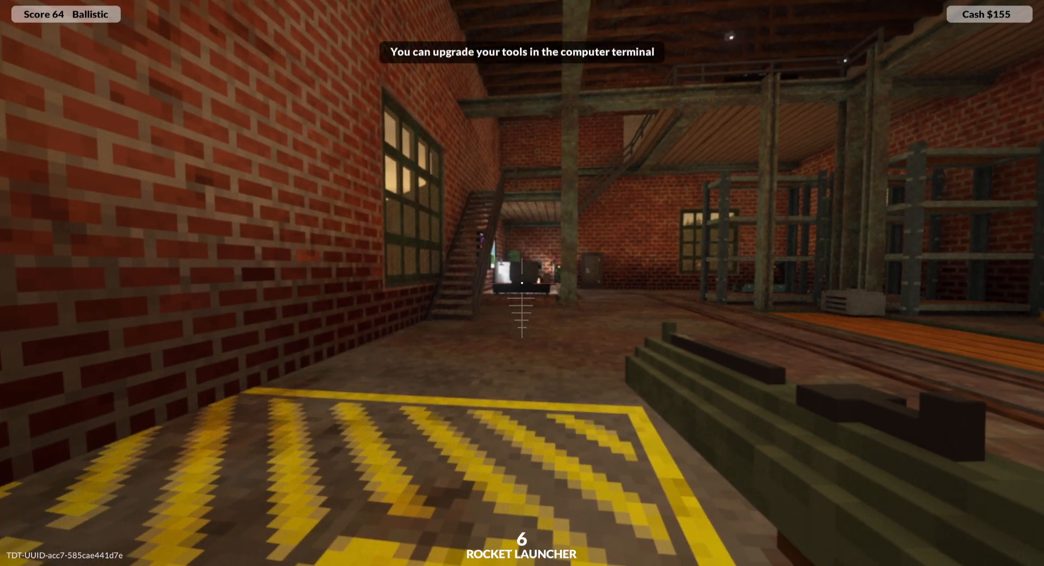
key("m")
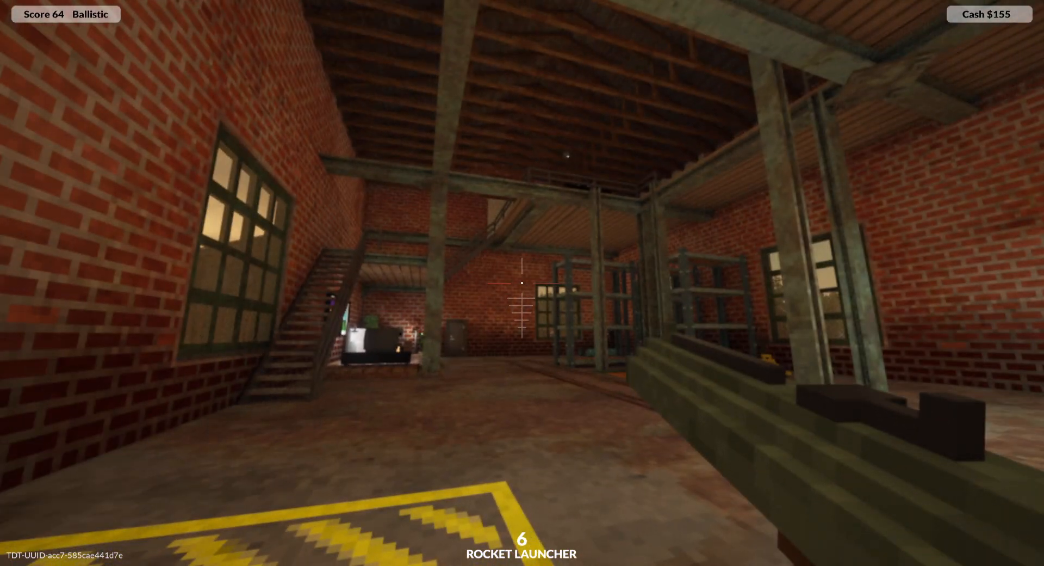
left_click(522, 283)
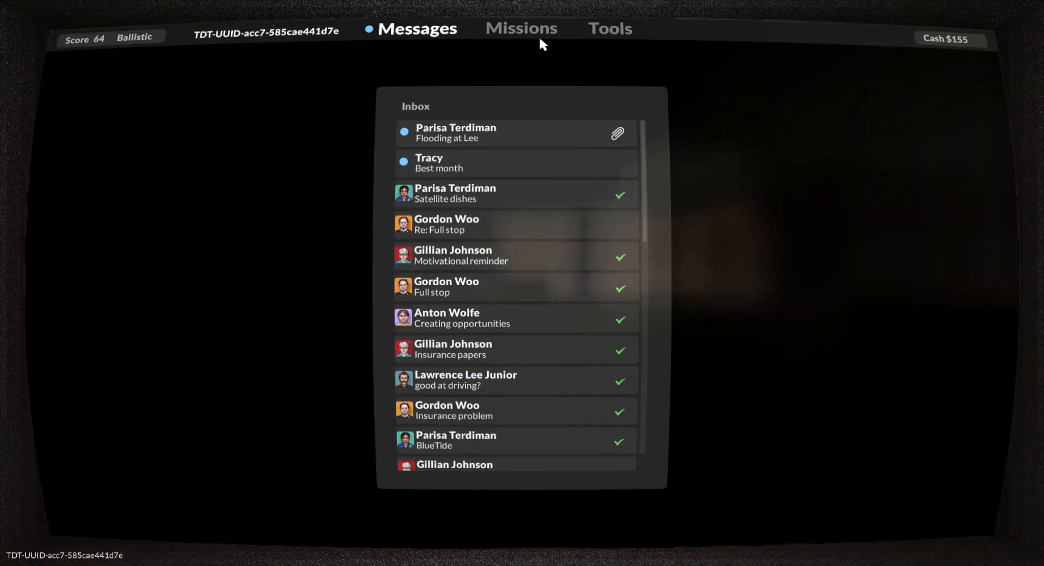
View the rocket launcher's upgrade details in the terminal's Tools list
left_click(609, 28)
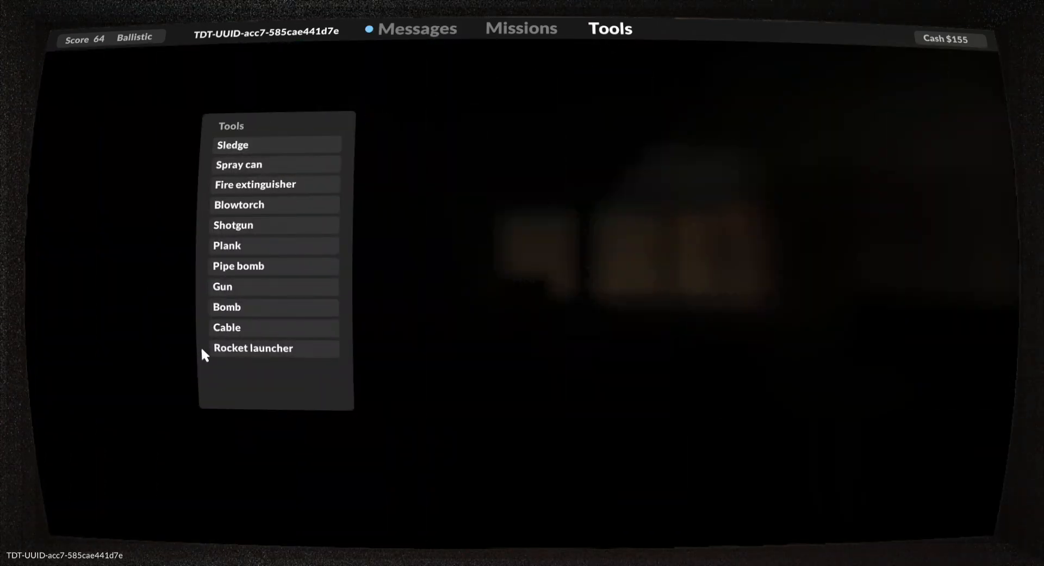
left_click(253, 347)
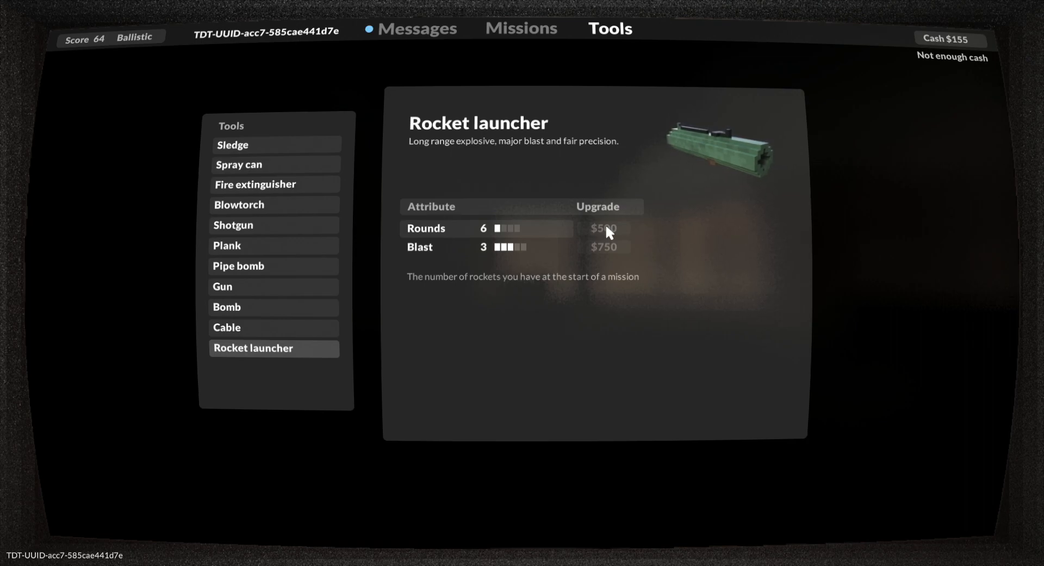
mouse_move(605, 252)
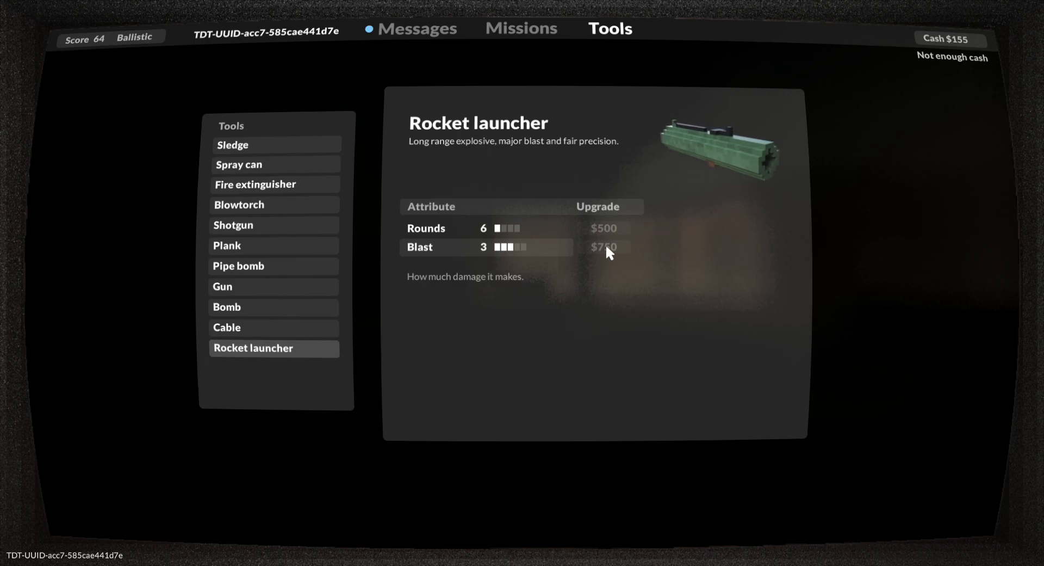
mouse_move(581, 272)
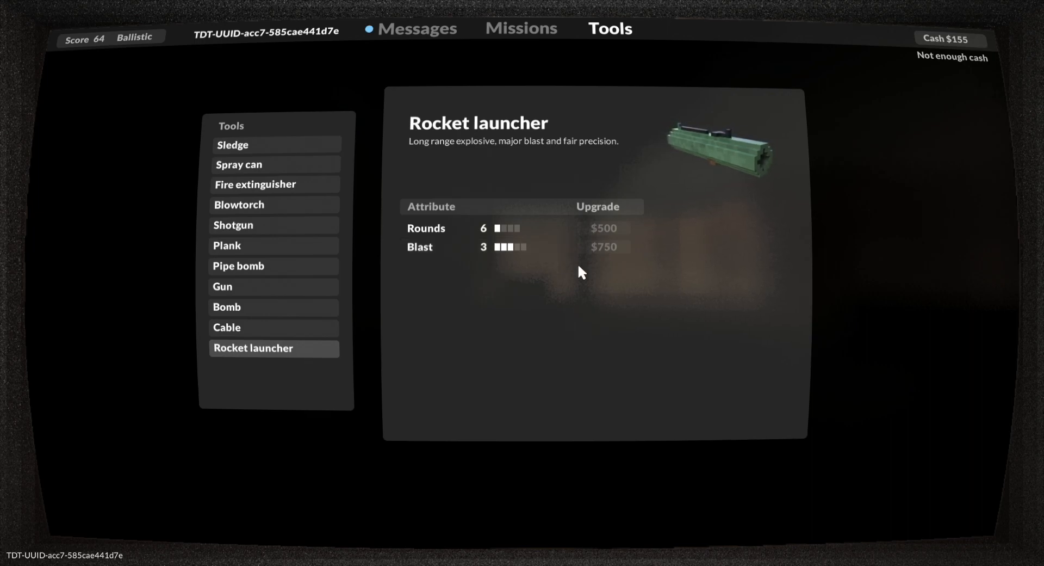
mouse_move(599, 278)
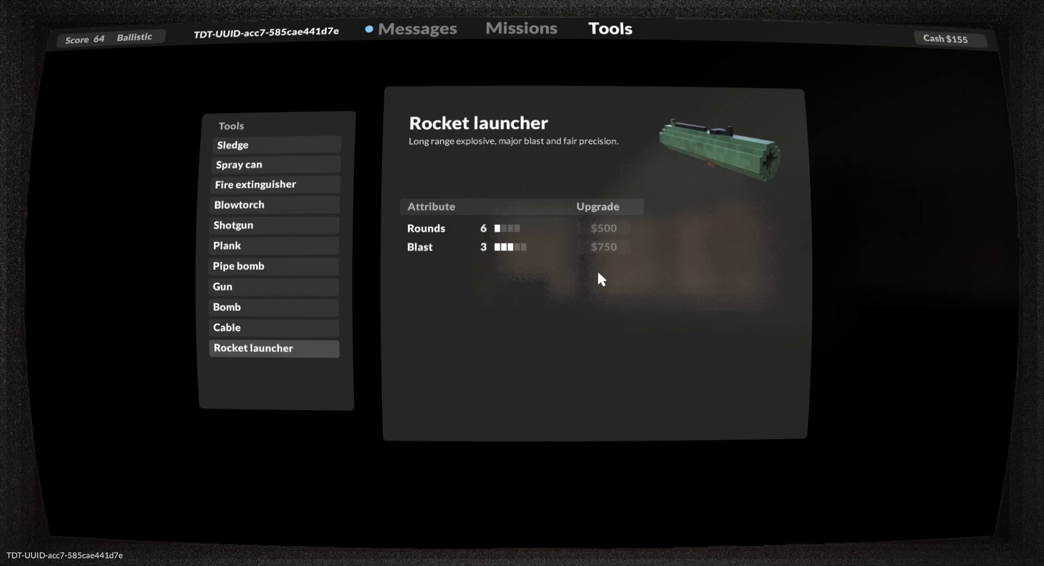